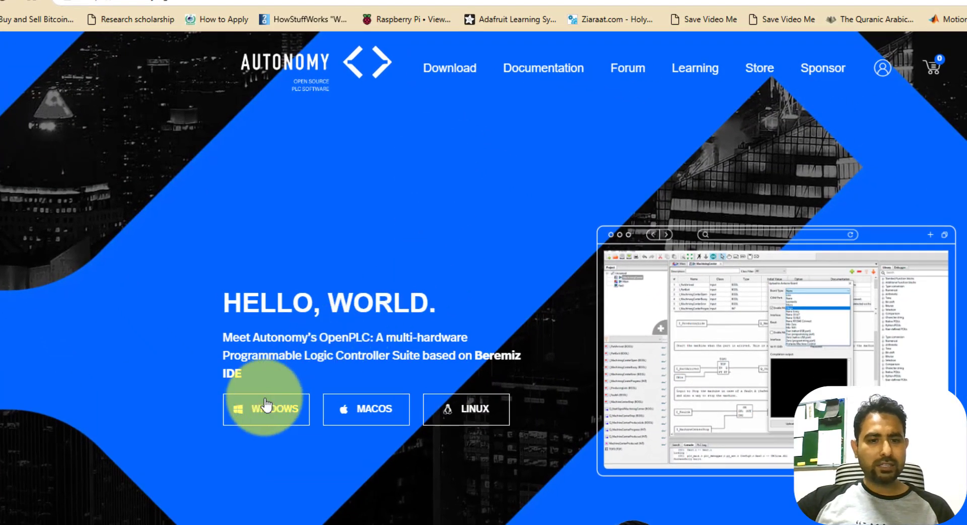
{"action": "mouse_move", "coordinate": [326, 271]}
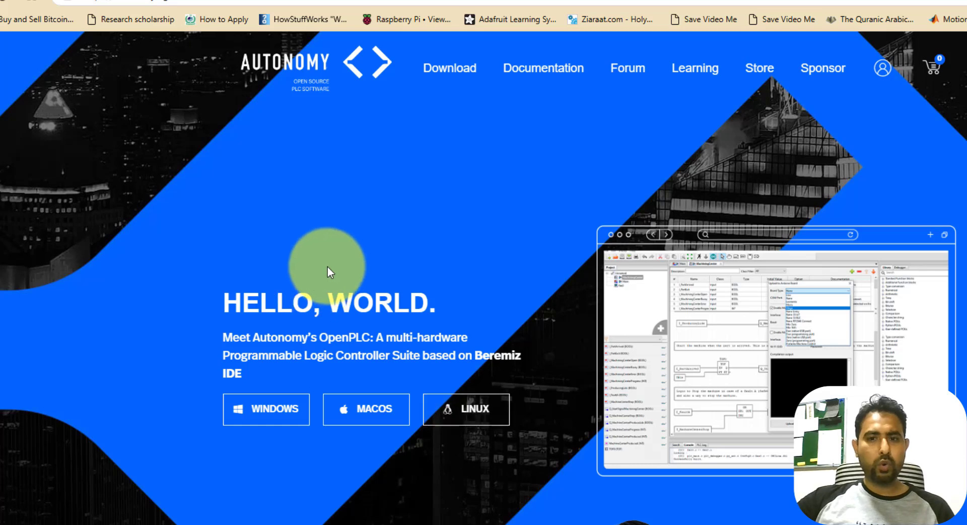
{"action": "mouse_move", "coordinate": [274, 409]}
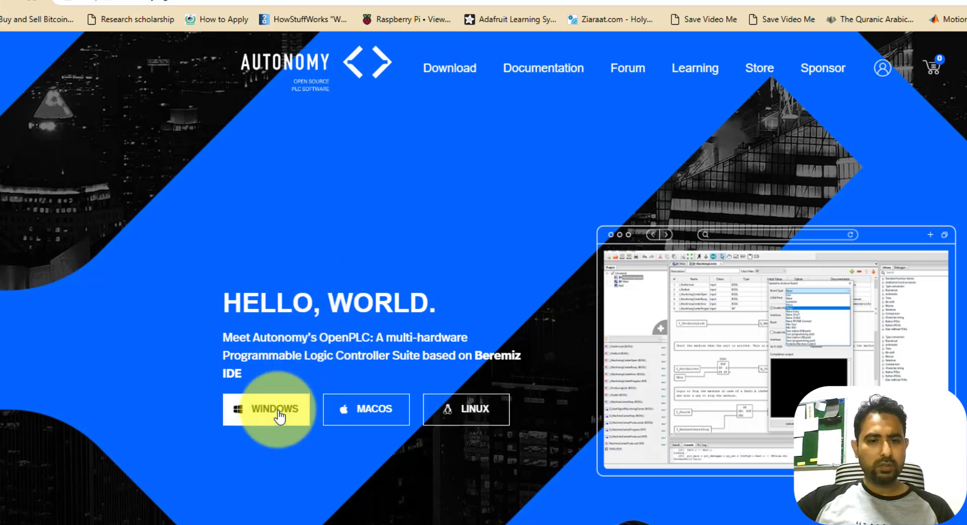
- Download the OpenPLC Editor Windows installer via Just Download, skipping the donation
{"action": "left_click", "coordinate": [273, 408]}
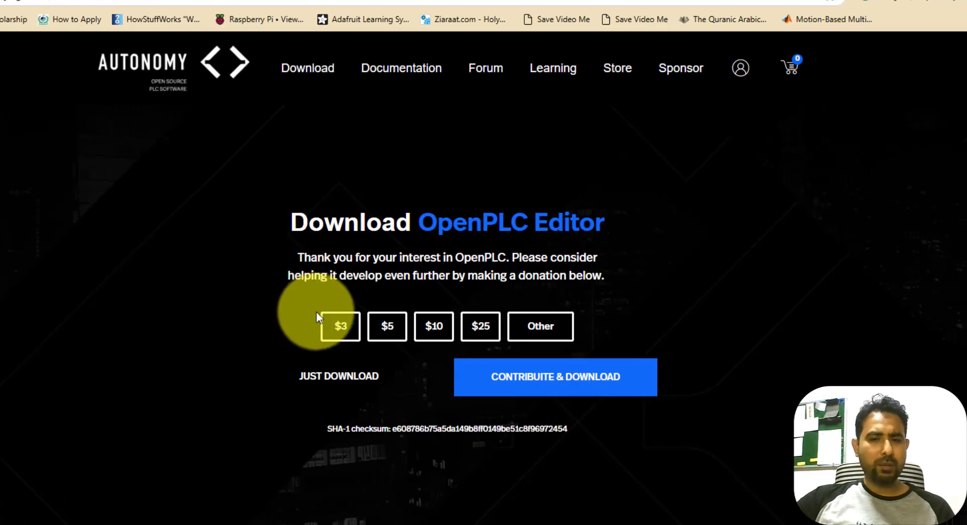
{"action": "mouse_move", "coordinate": [505, 337]}
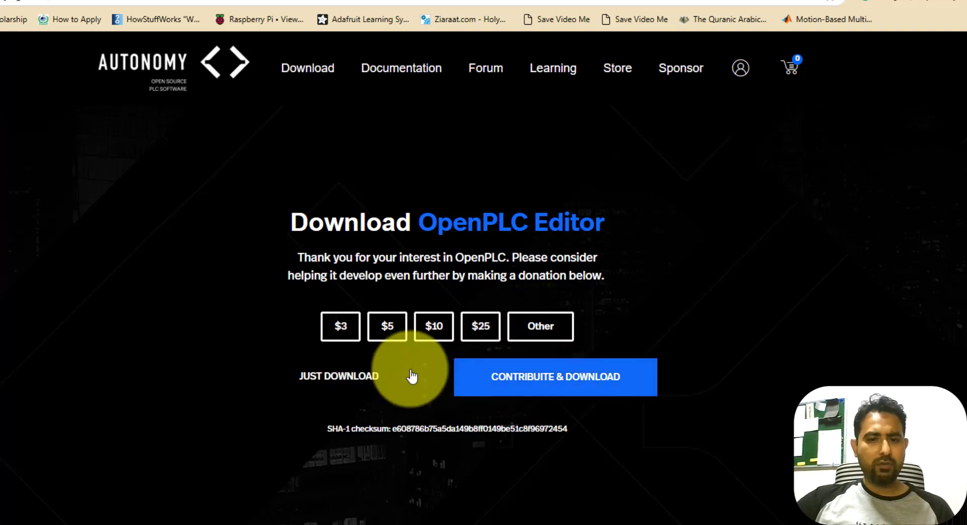
{"action": "mouse_move", "coordinate": [352, 375]}
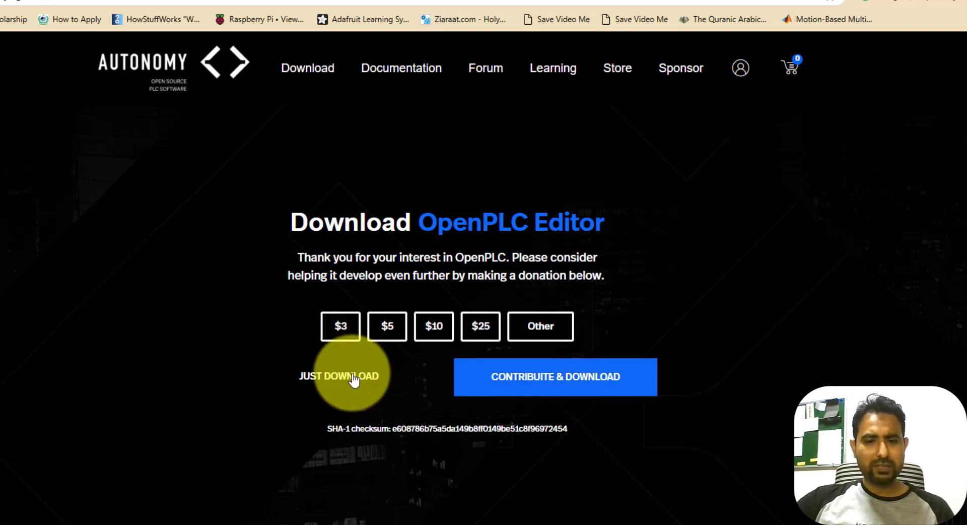
{"action": "left_click", "coordinate": [338, 376]}
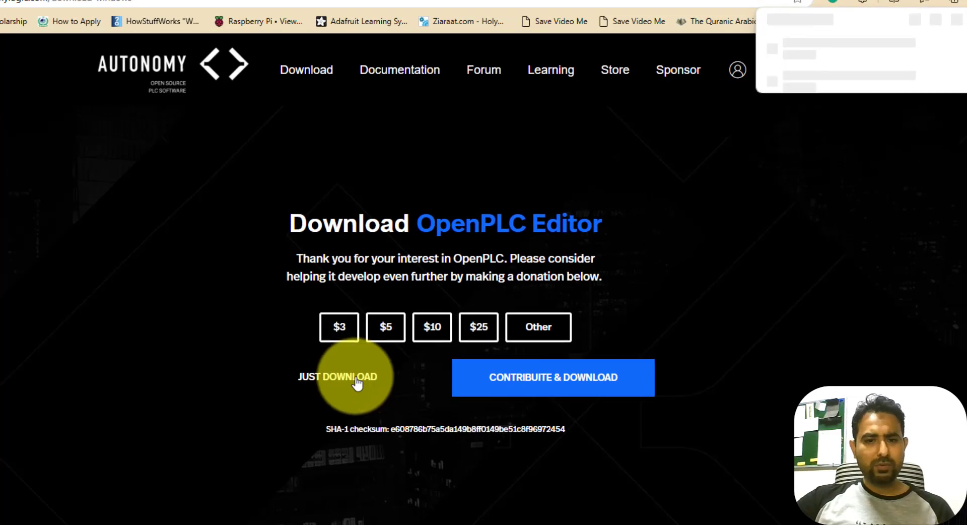
{"action": "left_click", "coordinate": [337, 377]}
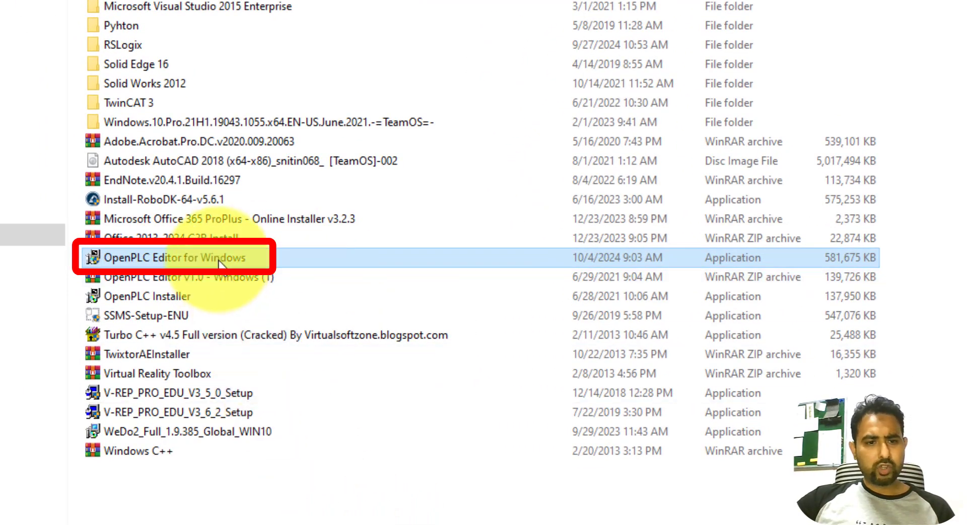
- Run the installer and install the editor with its Start Menu shortcuts
{"action": "double_click", "coordinate": [179, 257]}
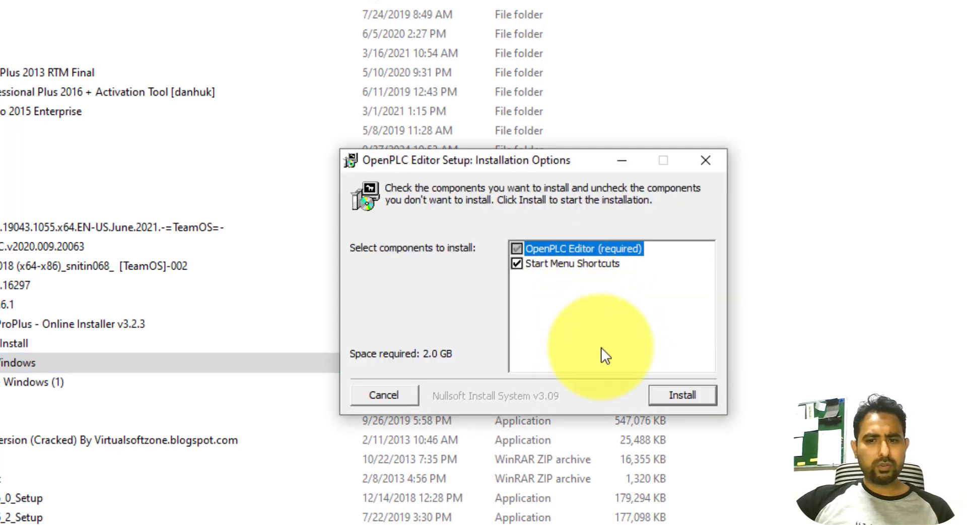
{"action": "mouse_move", "coordinate": [598, 382]}
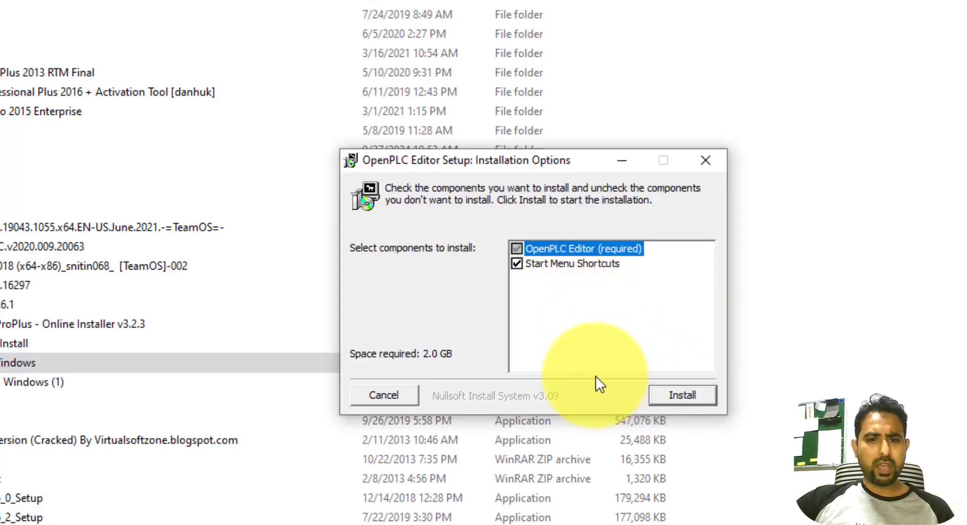
{"action": "left_click", "coordinate": [682, 395]}
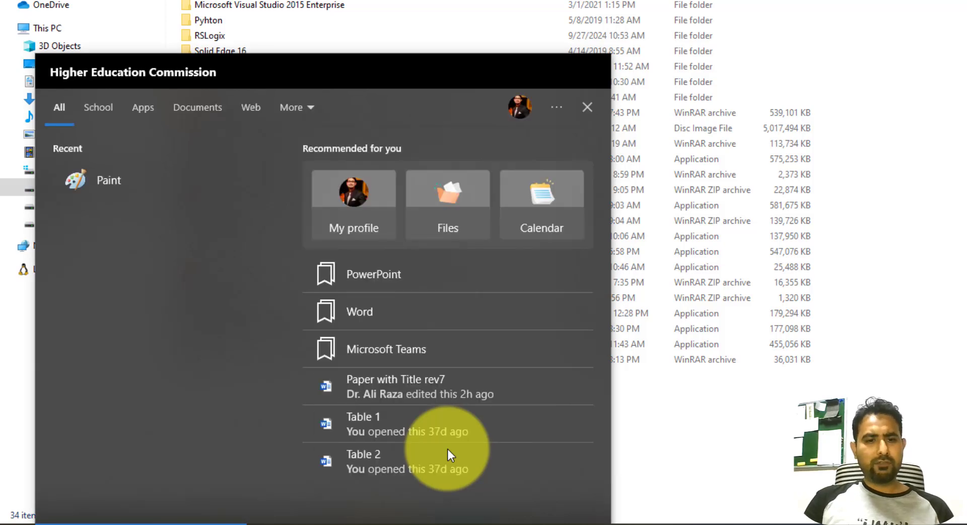
- Search Windows for 'openplc' and launch the OpenPLC Editor app
{"action": "type", "text": "openplc"}
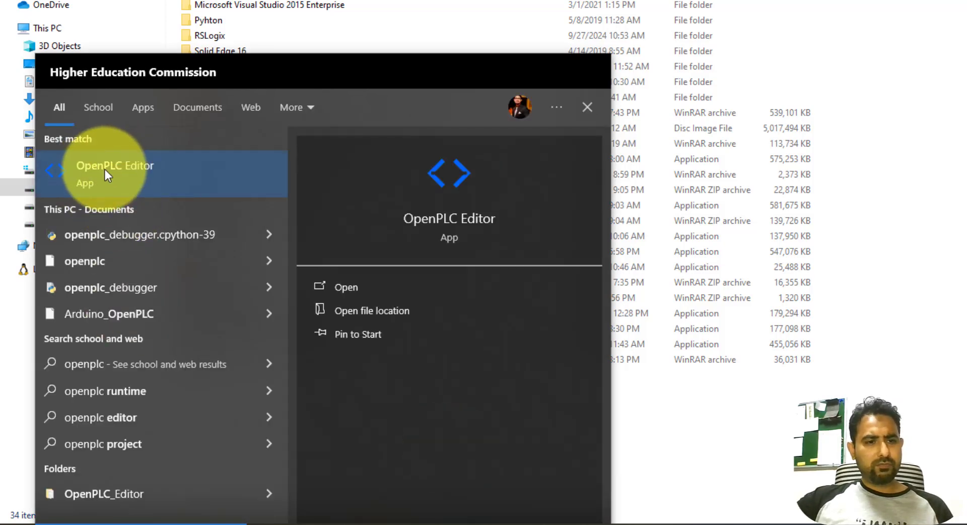
{"action": "mouse_move", "coordinate": [145, 175]}
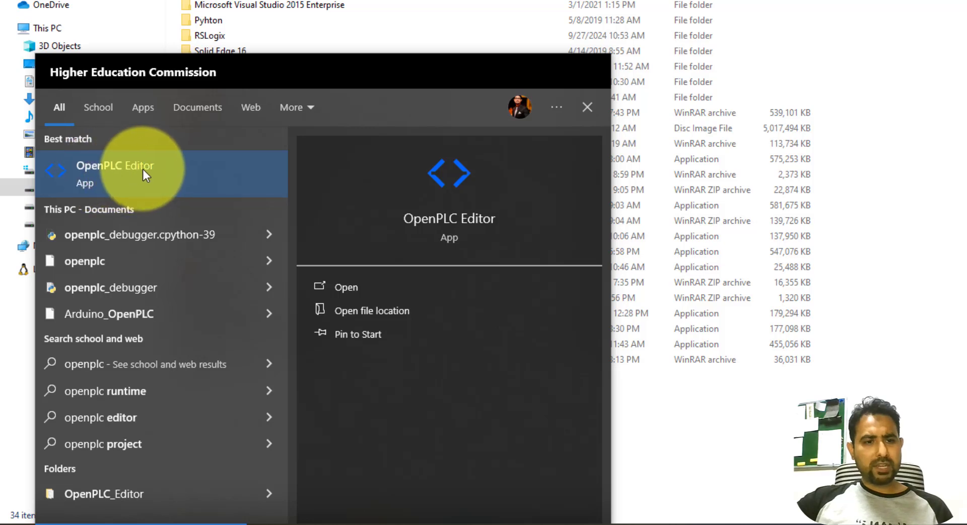
{"action": "right_click", "coordinate": [115, 172]}
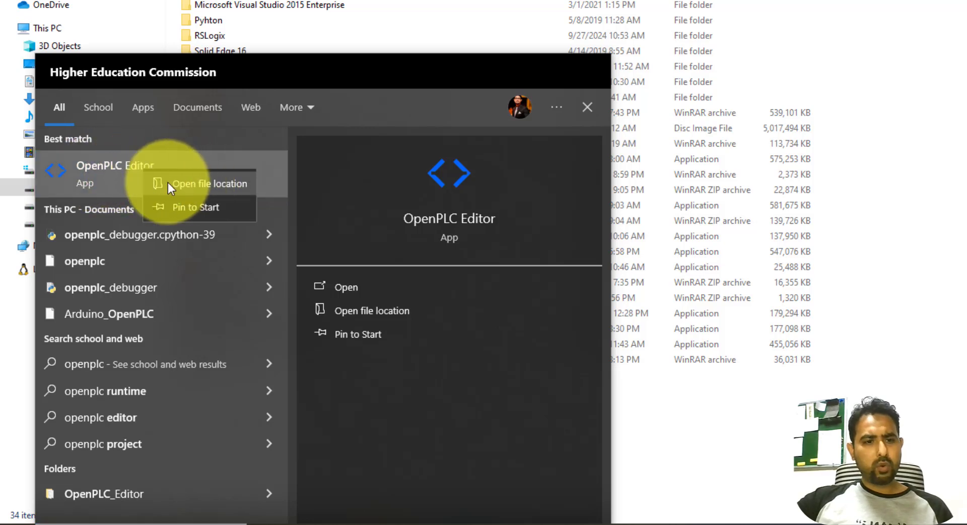
{"action": "mouse_move", "coordinate": [198, 187]}
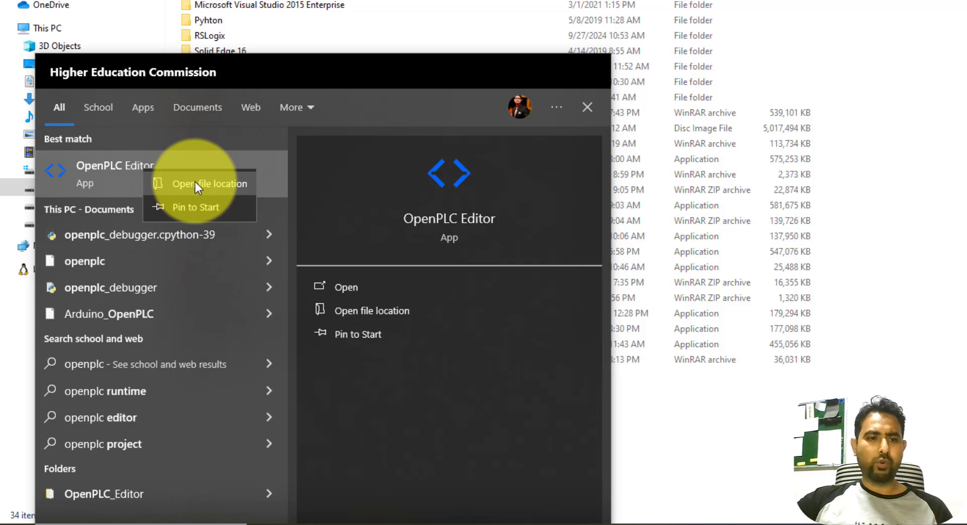
{"action": "left_click", "coordinate": [586, 107]}
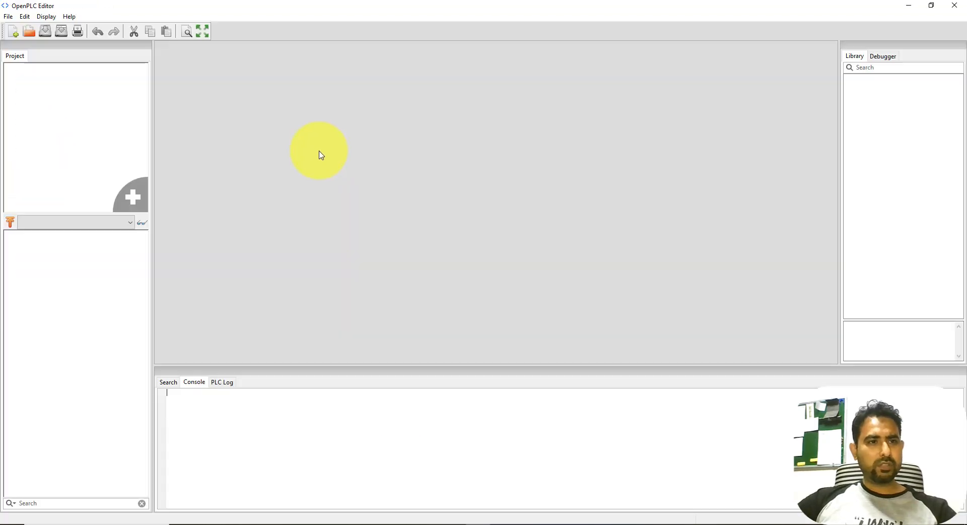
{"action": "mouse_move", "coordinate": [278, 142]}
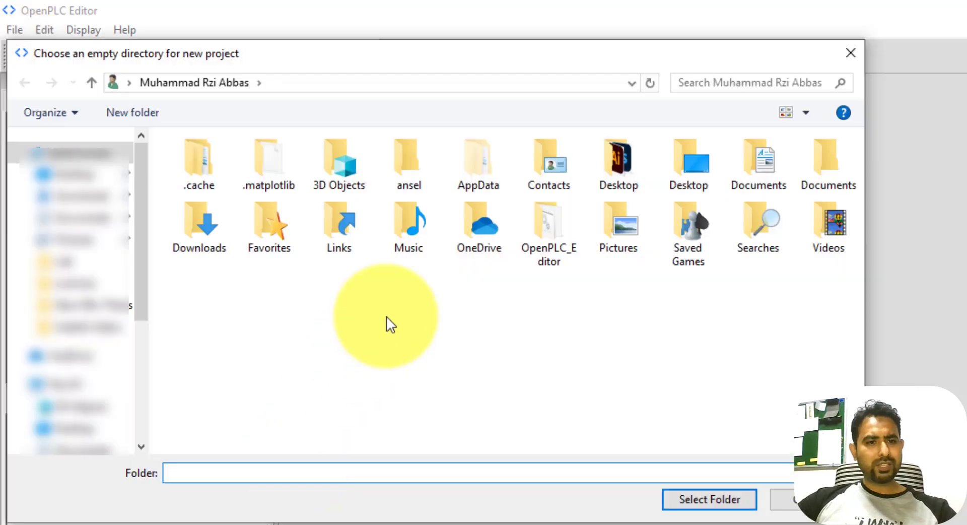
{"action": "mouse_move", "coordinate": [346, 398]}
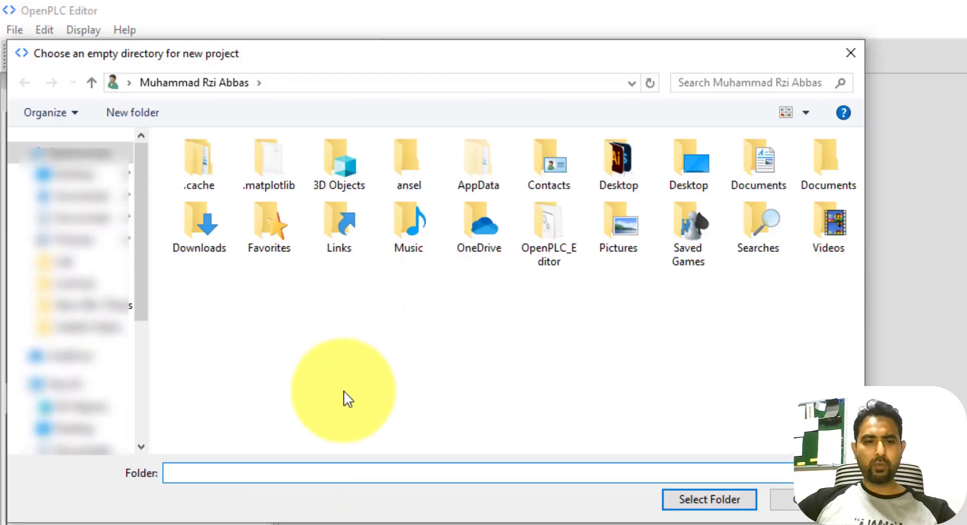
{"action": "mouse_move", "coordinate": [268, 302]}
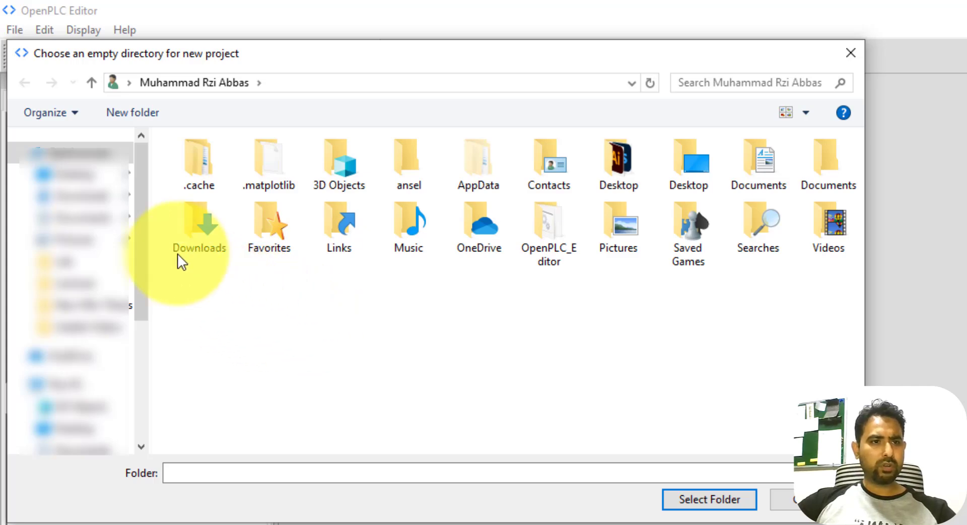
- Create a new folder named PLC Practice in the new-project directory chooser
{"action": "left_click", "coordinate": [132, 112]}
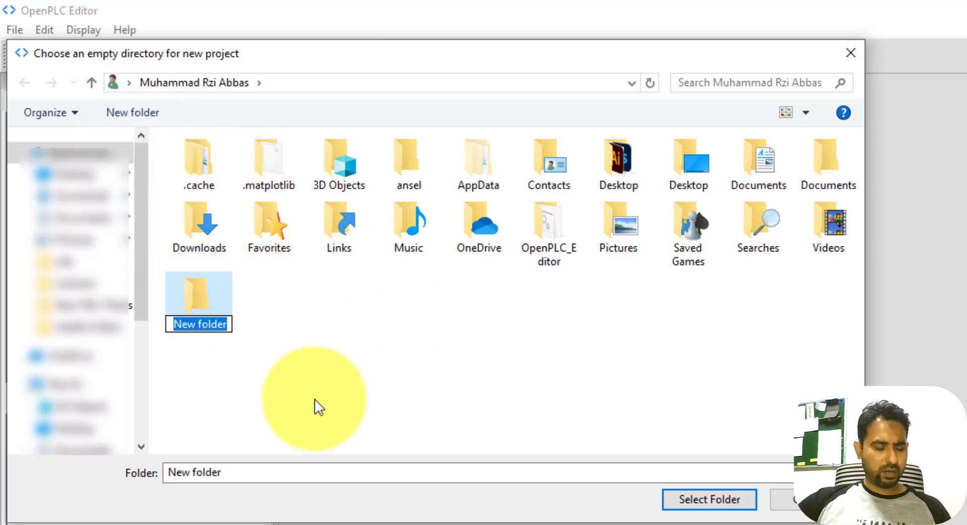
{"action": "type", "text": "PL"}
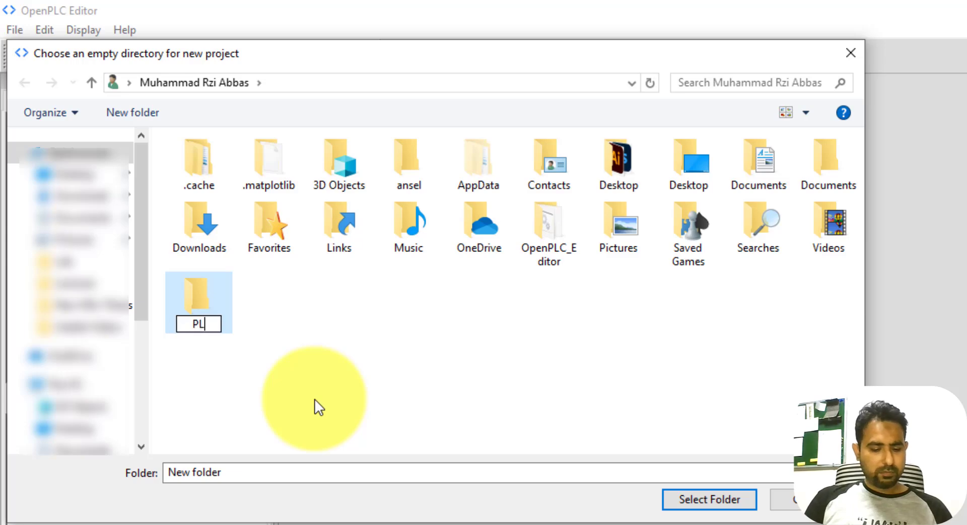
{"action": "type", "text": "C Practice"}
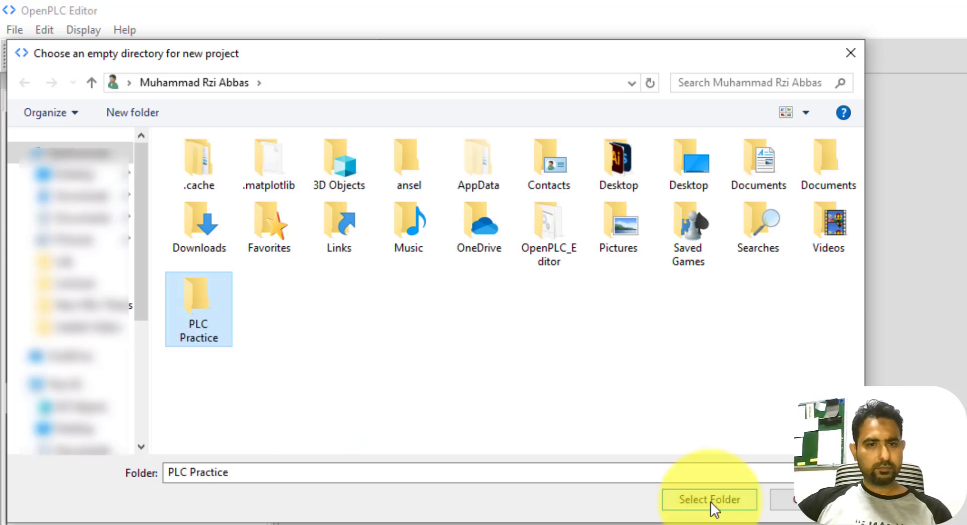
- Use PLC Practice as the project folder and create program0 as an LD program
{"action": "left_click", "coordinate": [709, 499]}
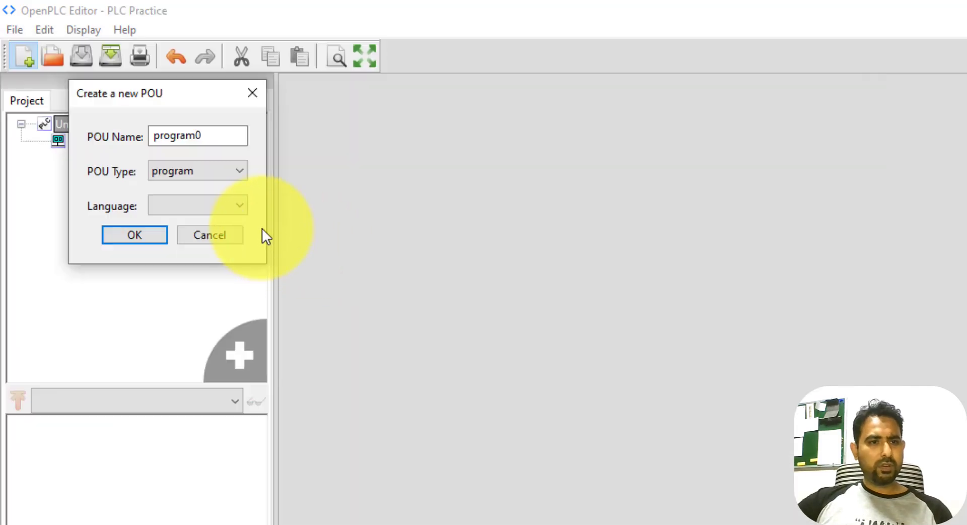
{"action": "mouse_move", "coordinate": [239, 212]}
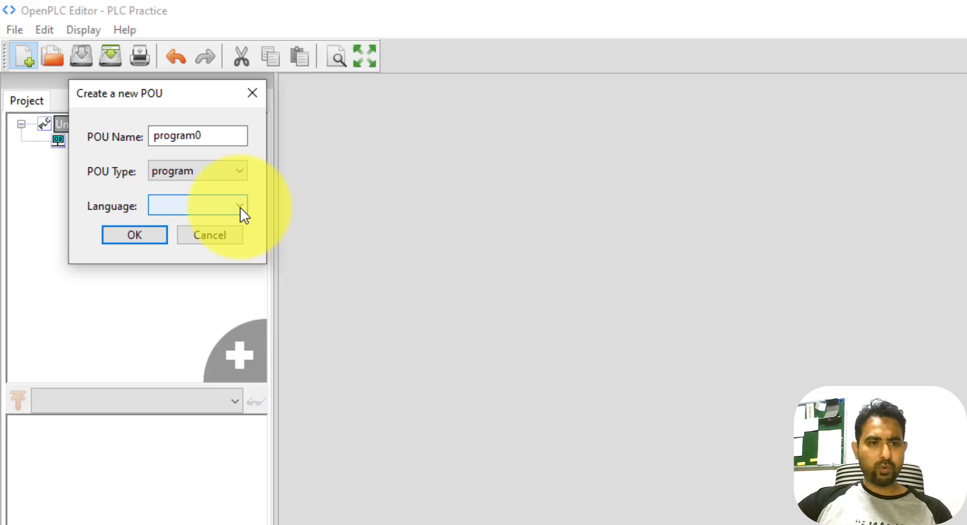
{"action": "left_click", "coordinate": [239, 205]}
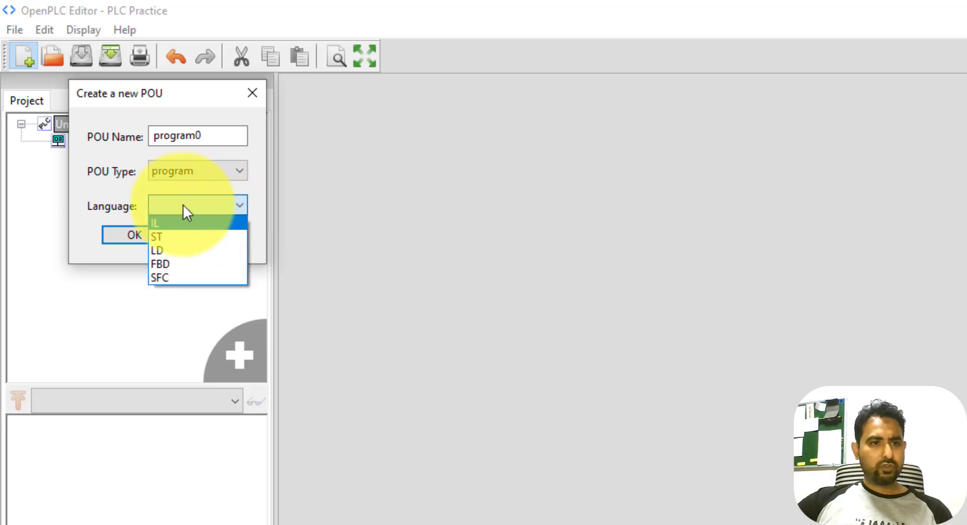
{"action": "mouse_move", "coordinate": [179, 233]}
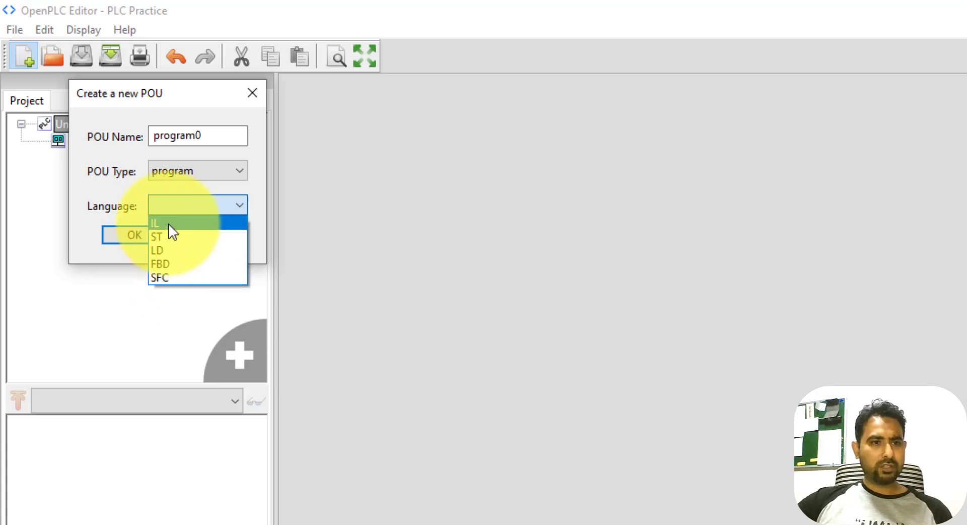
{"action": "mouse_move", "coordinate": [169, 253]}
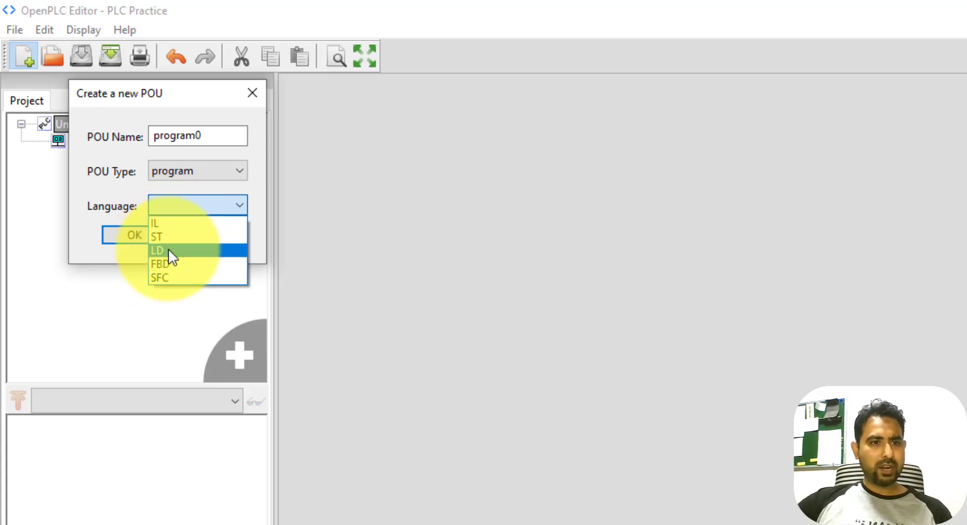
{"action": "mouse_move", "coordinate": [171, 271]}
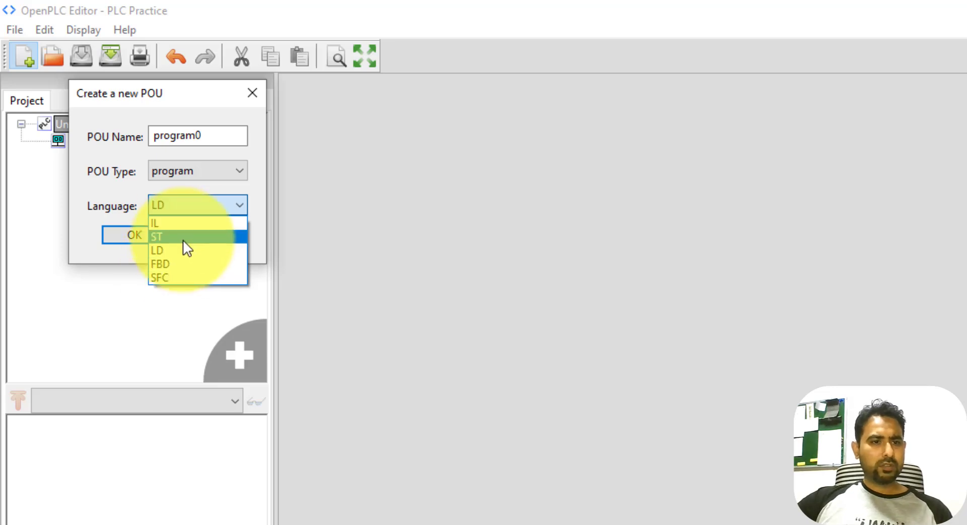
{"action": "mouse_move", "coordinate": [166, 251]}
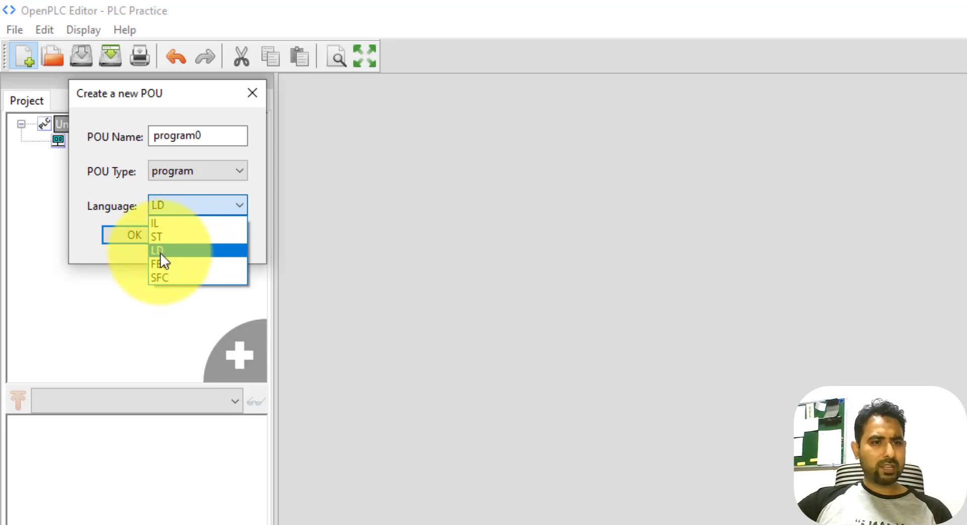
{"action": "left_click", "coordinate": [158, 249]}
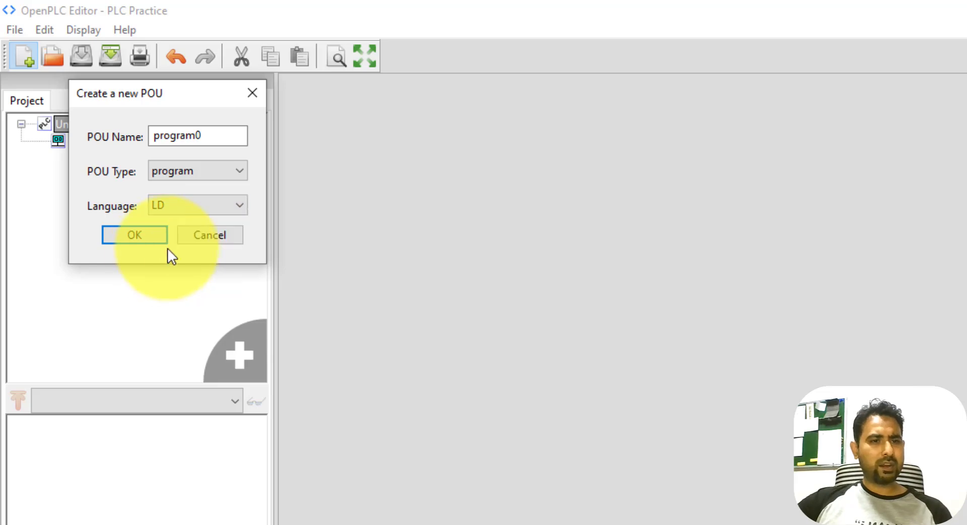
{"action": "mouse_move", "coordinate": [148, 239]}
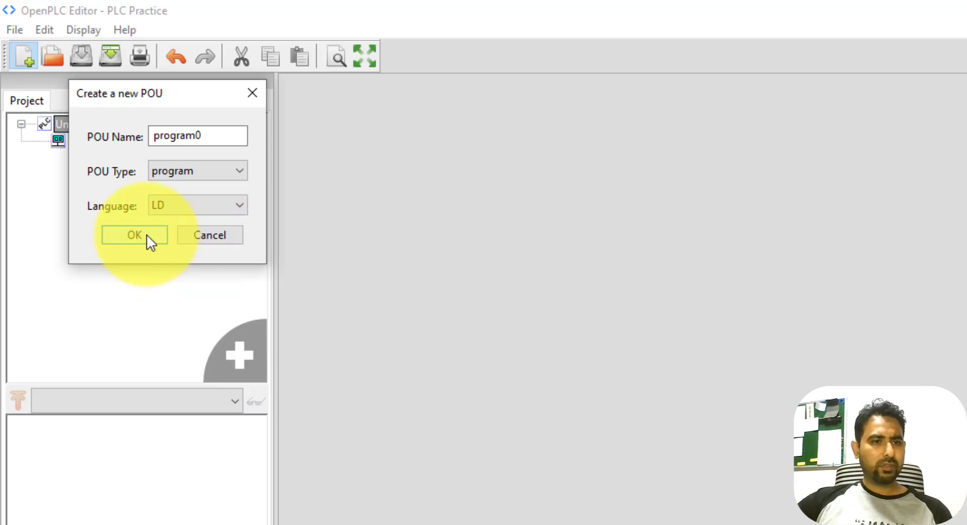
{"action": "left_click", "coordinate": [134, 235]}
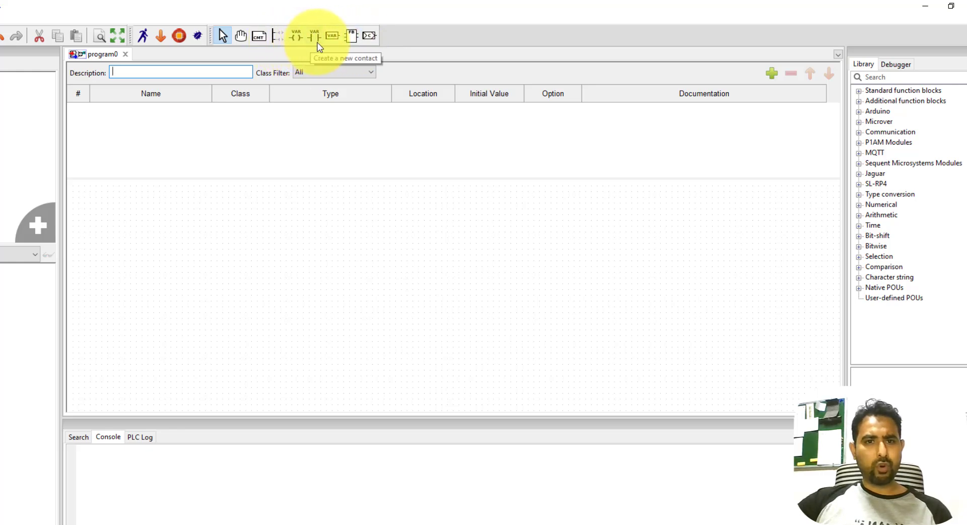
{"action": "mouse_move", "coordinate": [882, 185]}
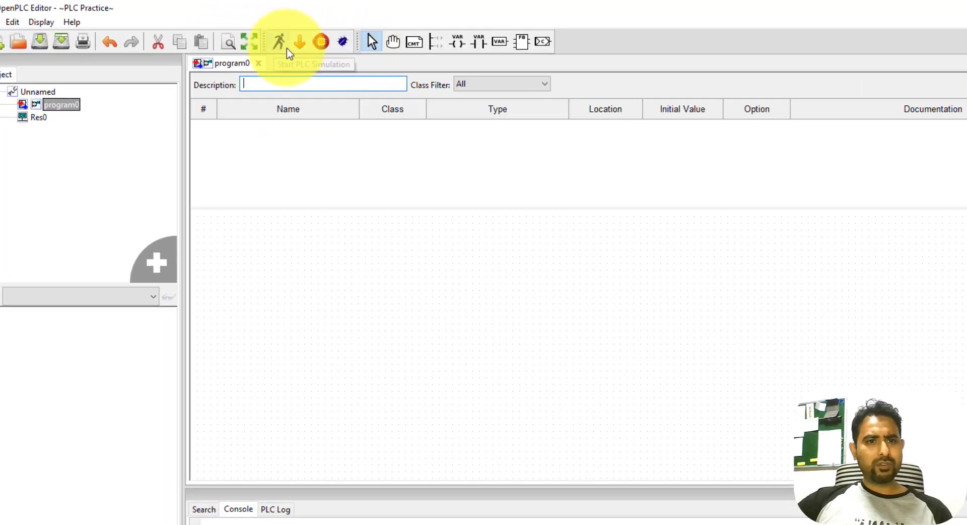
{"action": "mouse_move", "coordinate": [435, 56]}
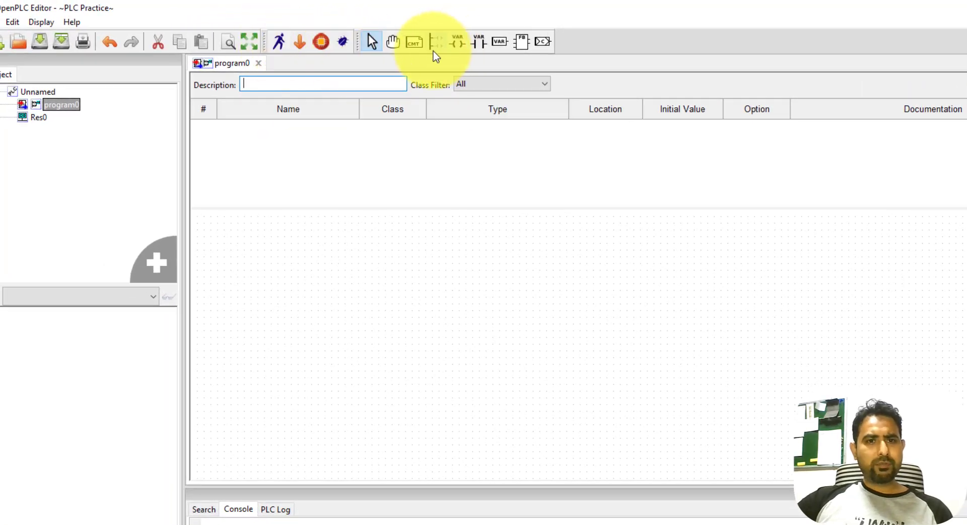
{"action": "mouse_move", "coordinate": [435, 43]}
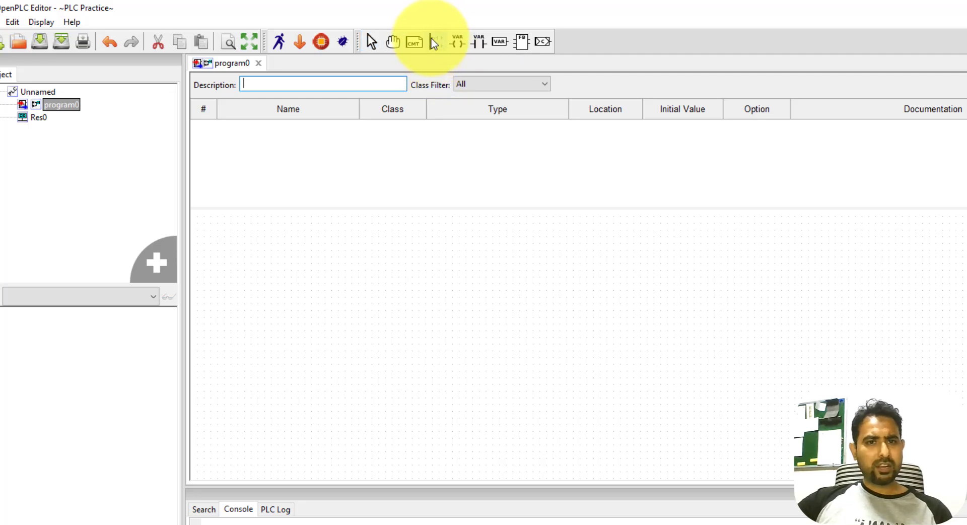
{"action": "mouse_move", "coordinate": [337, 266]}
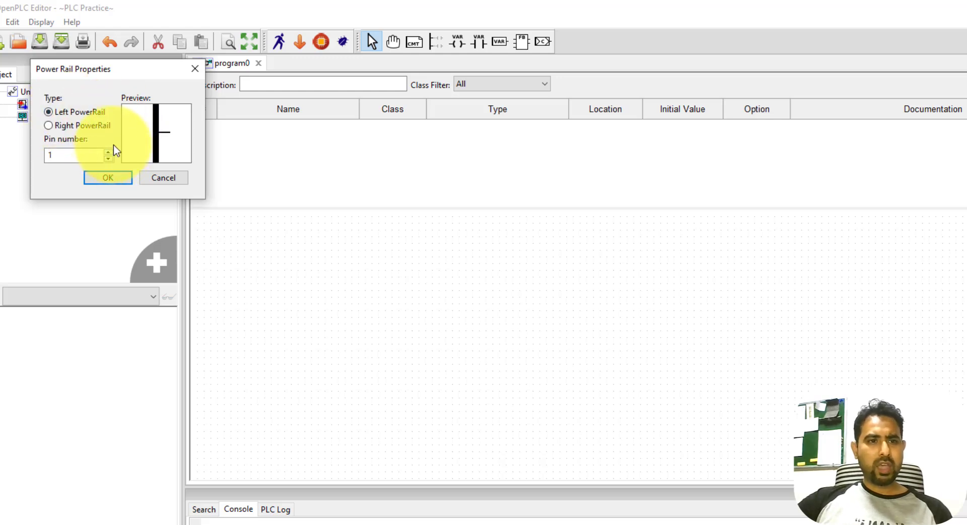
{"action": "mouse_move", "coordinate": [157, 142]}
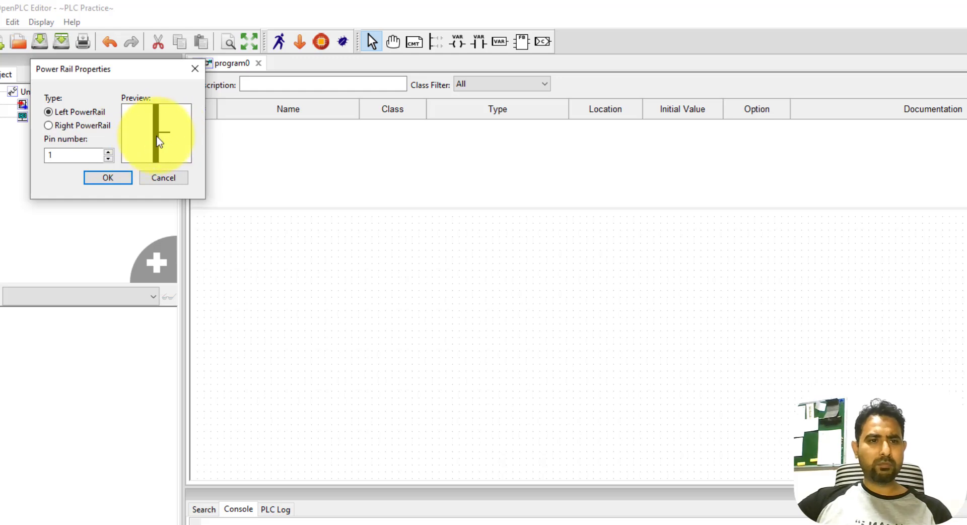
{"action": "mouse_move", "coordinate": [169, 139]}
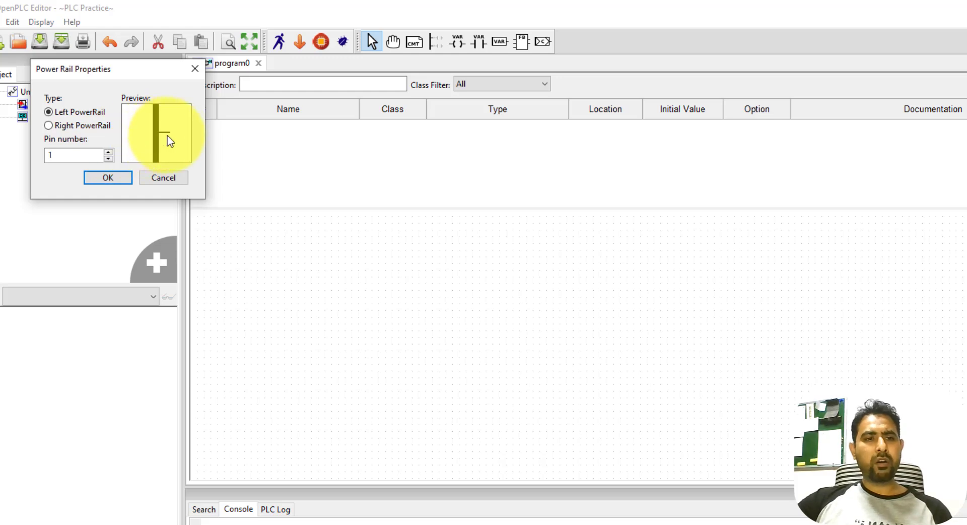
- Place a left power rail, then a right power rail, on the program0 diagram
{"action": "left_click", "coordinate": [108, 177]}
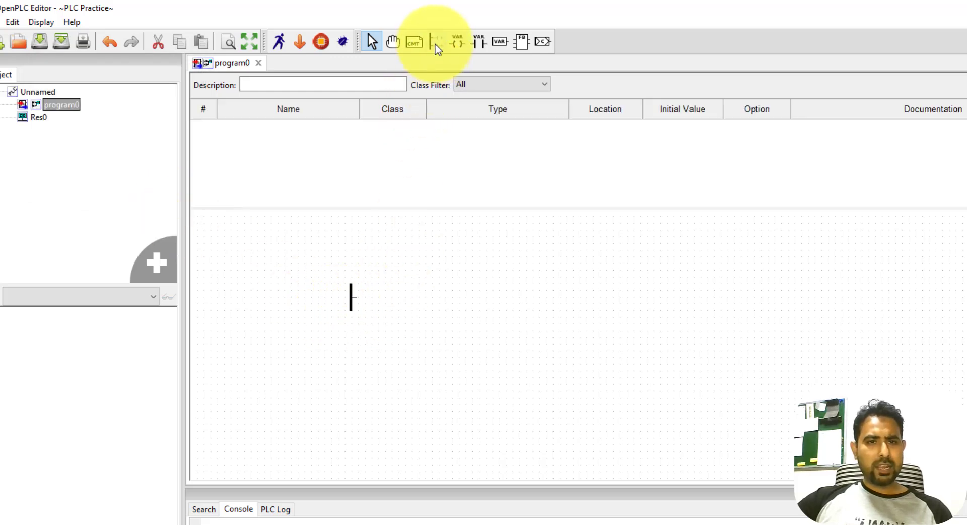
{"action": "left_click", "coordinate": [435, 42]}
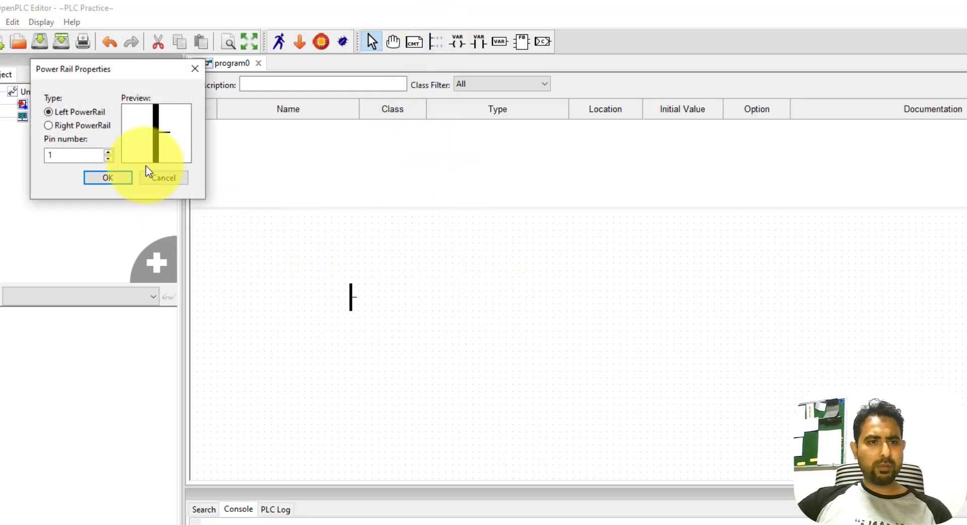
{"action": "left_click", "coordinate": [49, 125]}
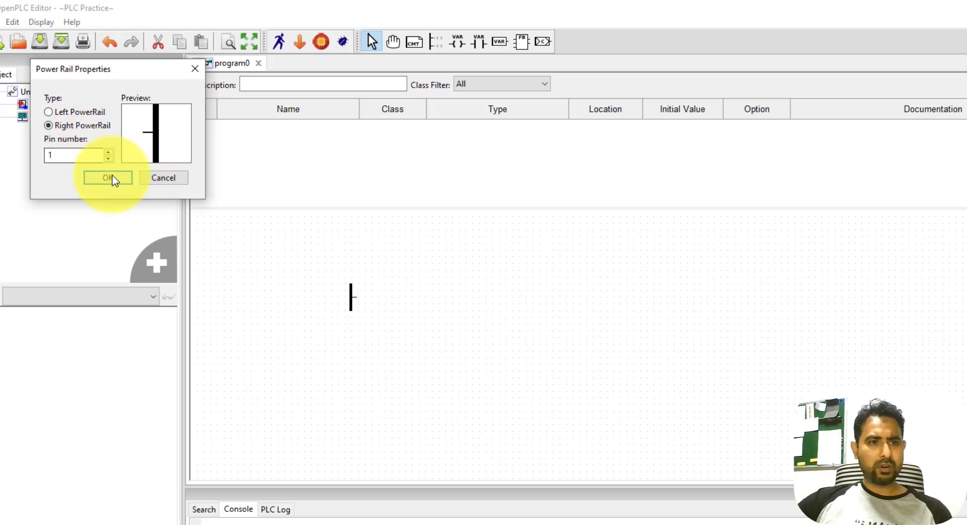
{"action": "left_click", "coordinate": [108, 177]}
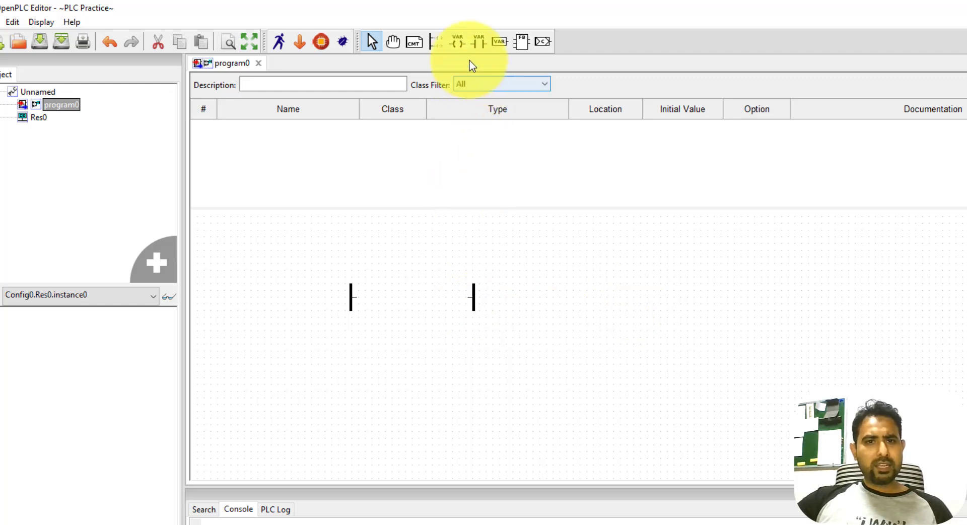
{"action": "mouse_move", "coordinate": [484, 59]}
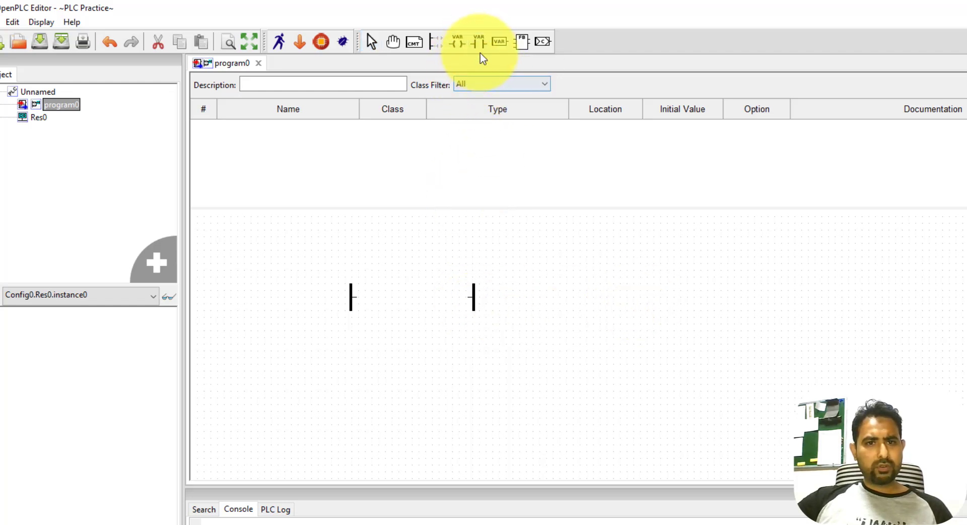
{"action": "mouse_move", "coordinate": [422, 259]}
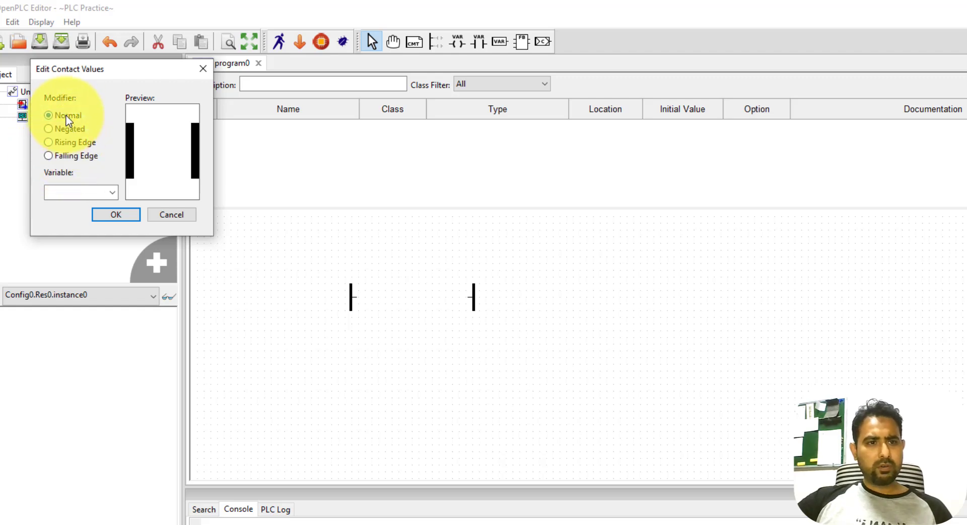
{"action": "mouse_move", "coordinate": [192, 189]}
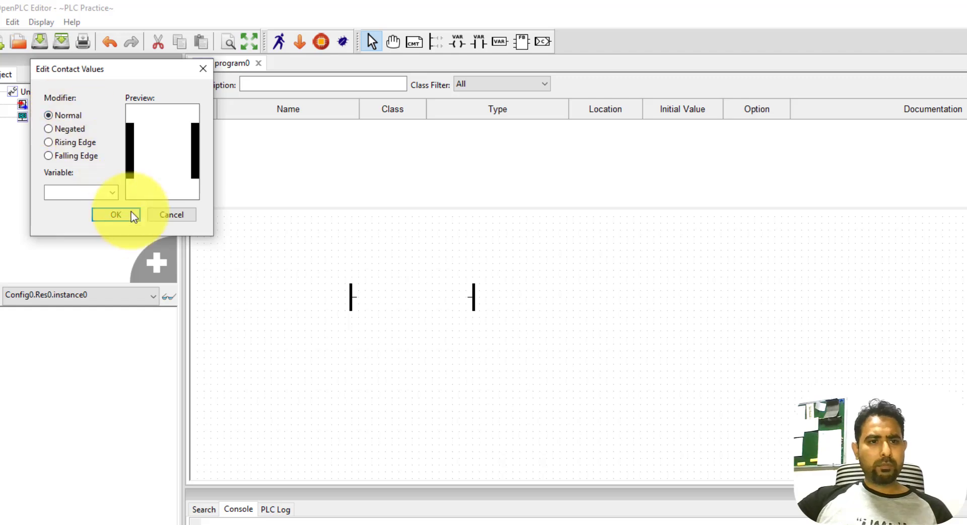
{"action": "mouse_move", "coordinate": [66, 189]}
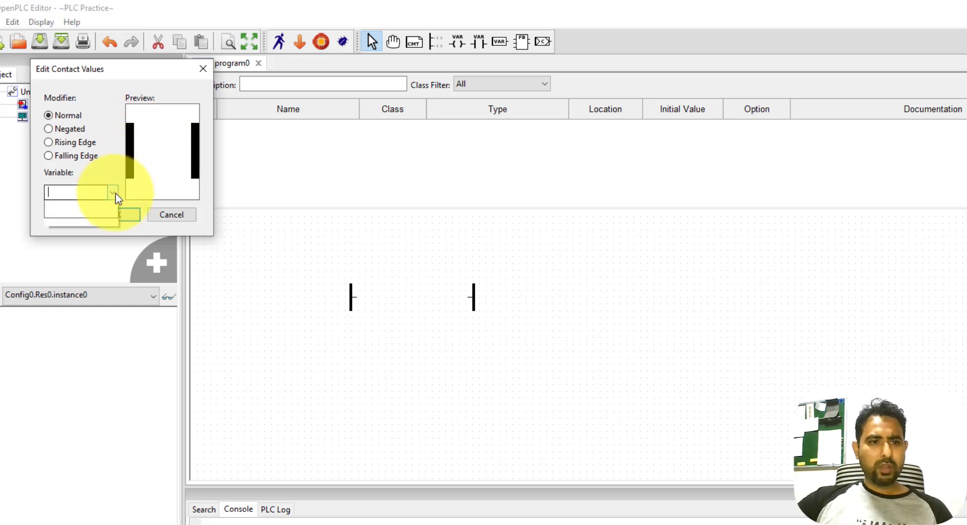
{"action": "left_click", "coordinate": [112, 191]}
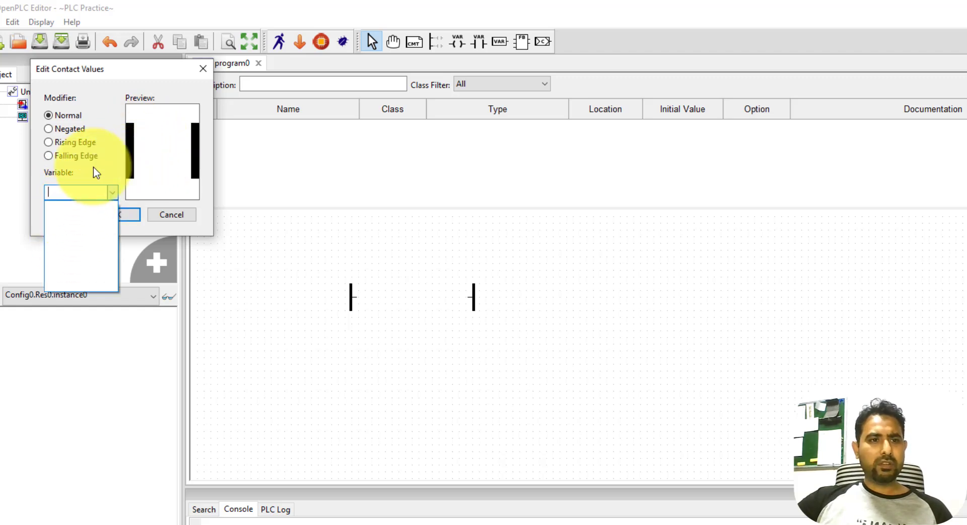
{"action": "left_click", "coordinate": [171, 213]}
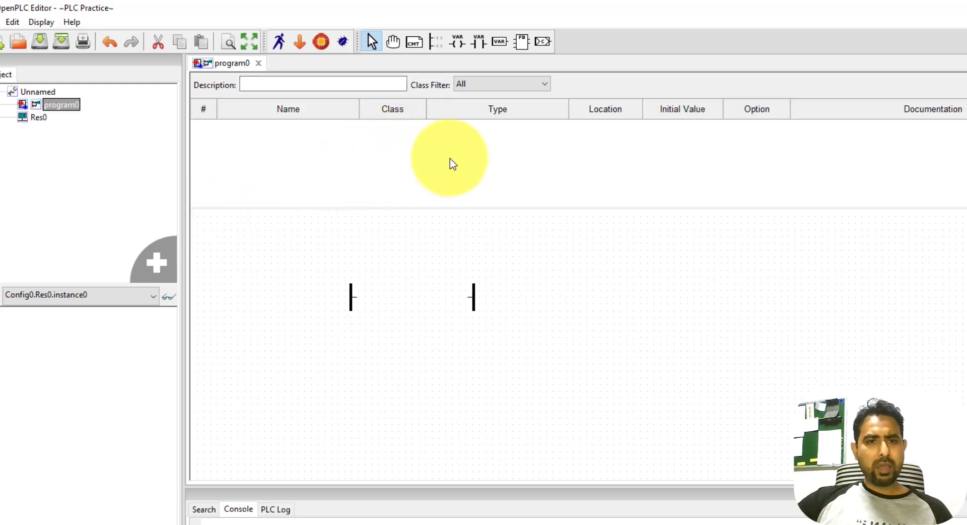
{"action": "mouse_move", "coordinate": [398, 128]}
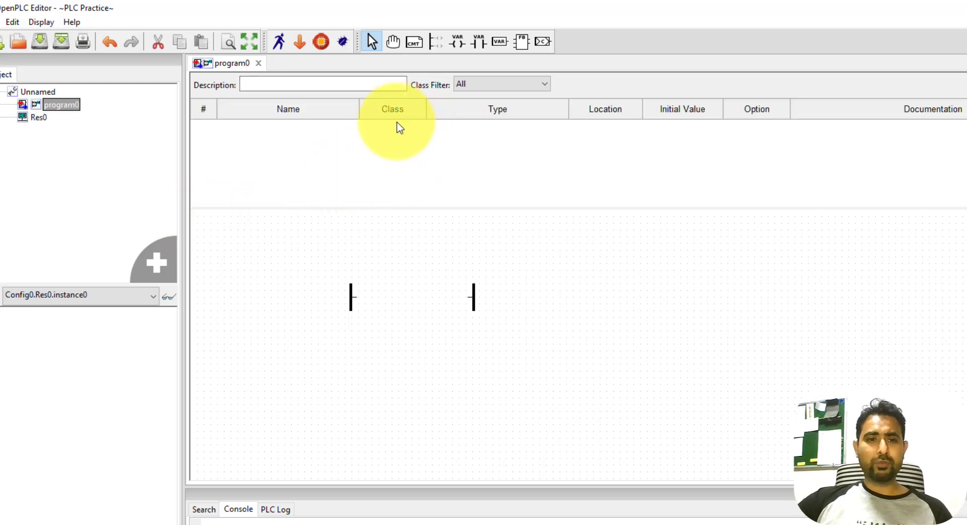
{"action": "mouse_move", "coordinate": [619, 153]}
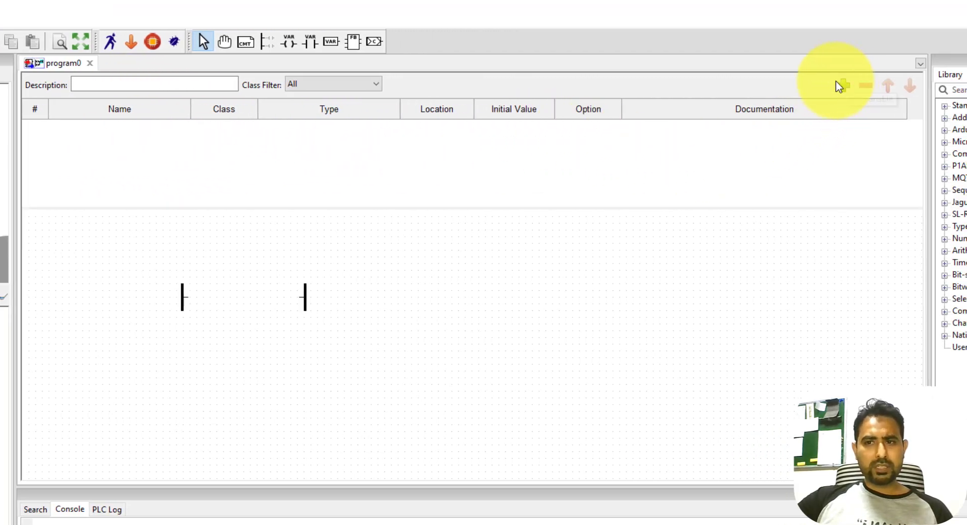
{"action": "mouse_move", "coordinate": [844, 86]}
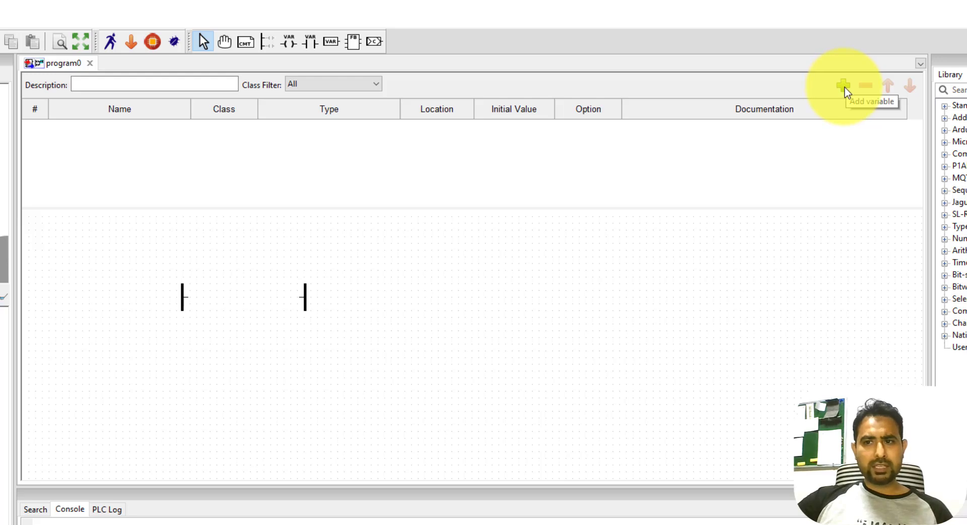
- Add a local variable named A with data type BOOL
{"action": "left_click", "coordinate": [843, 86]}
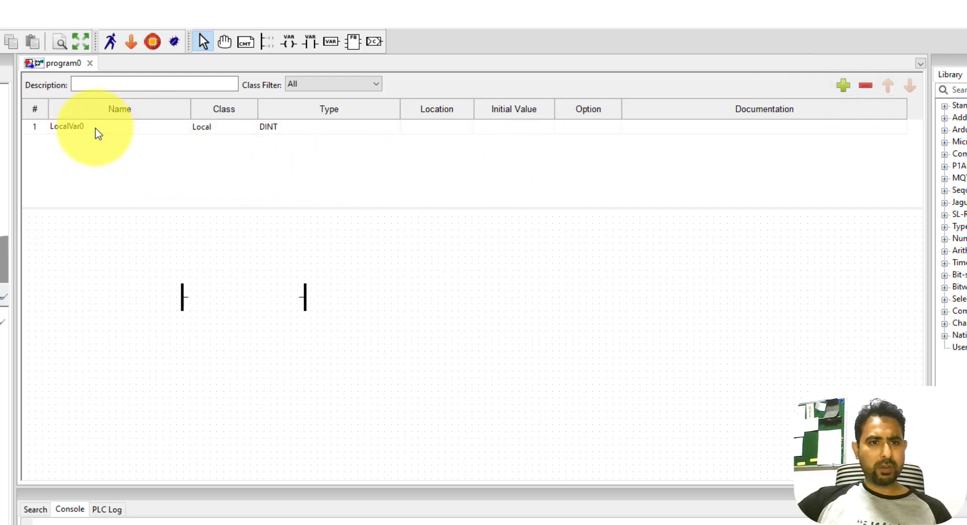
{"action": "type", "text": "A"}
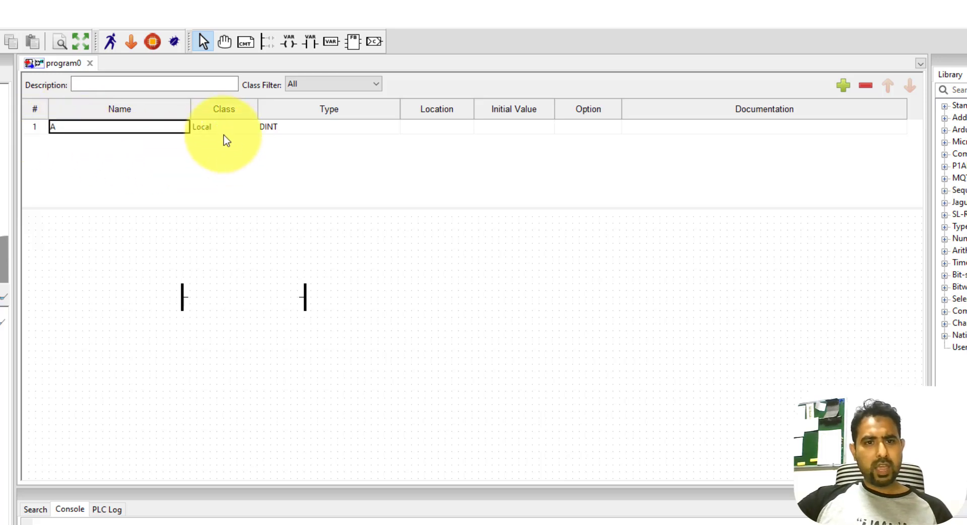
{"action": "mouse_move", "coordinate": [247, 134]}
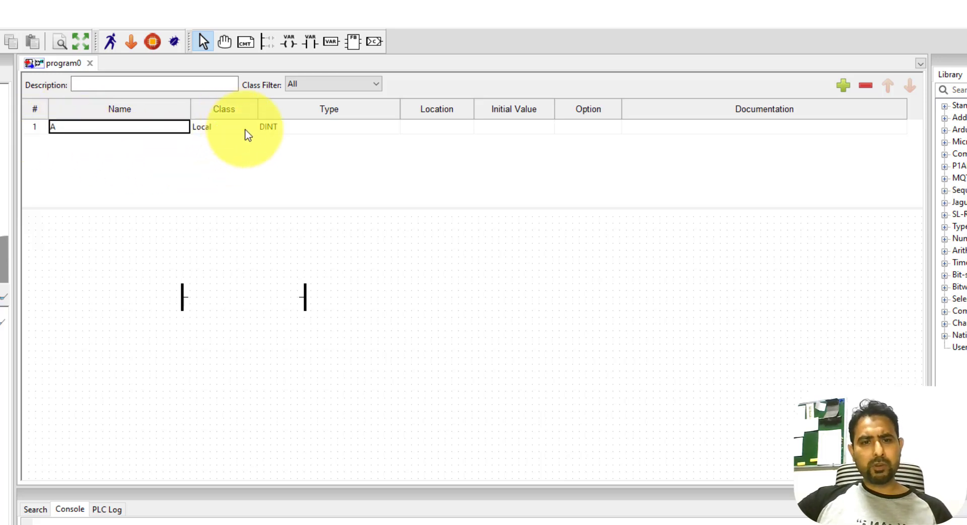
{"action": "mouse_move", "coordinate": [367, 154]}
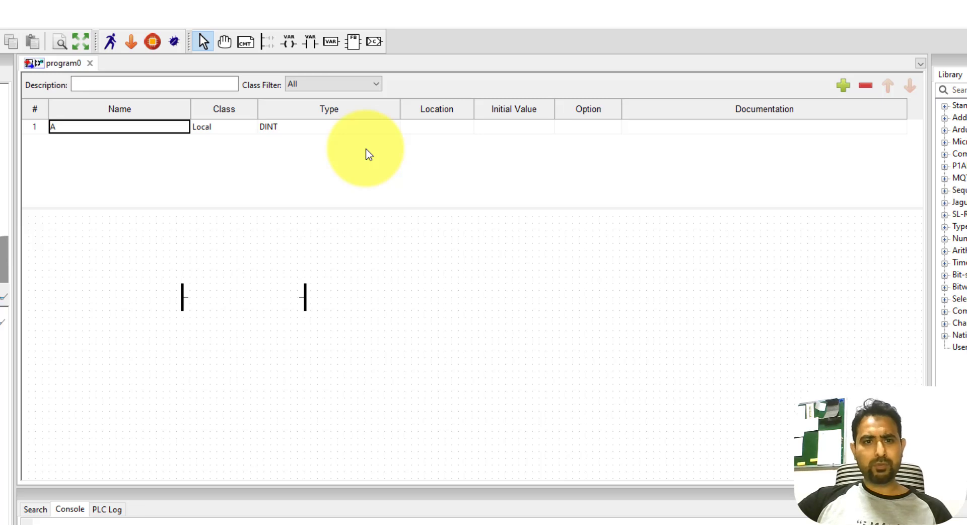
{"action": "left_click", "coordinate": [328, 127]}
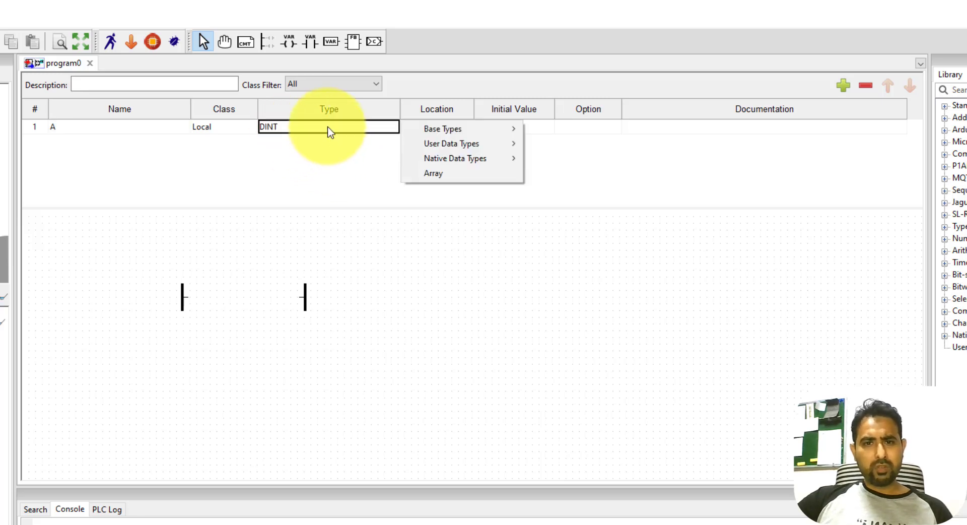
{"action": "mouse_move", "coordinate": [451, 143]}
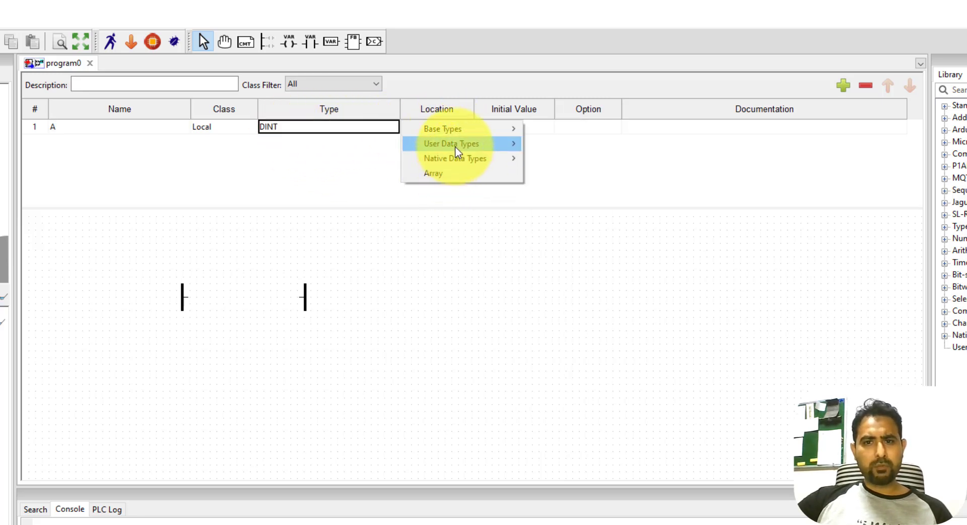
{"action": "mouse_move", "coordinate": [443, 128]}
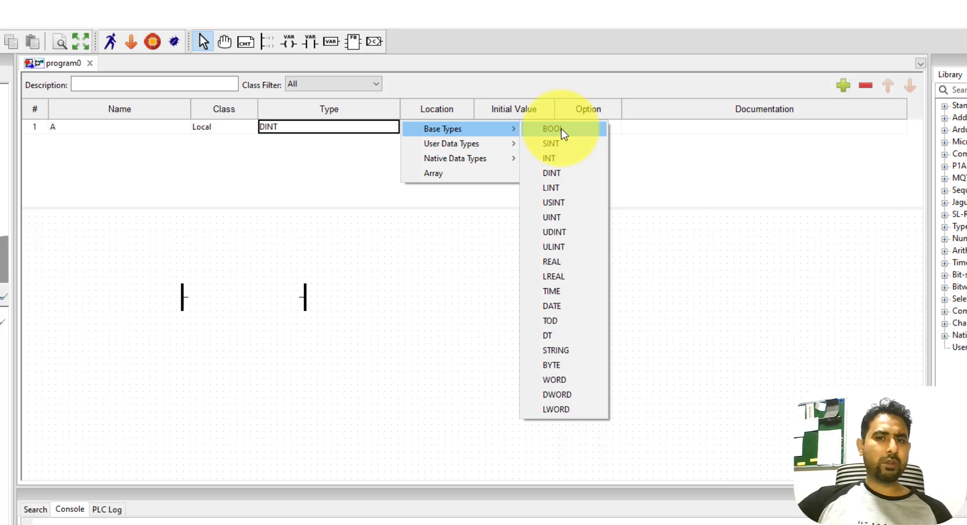
{"action": "left_click", "coordinate": [548, 129]}
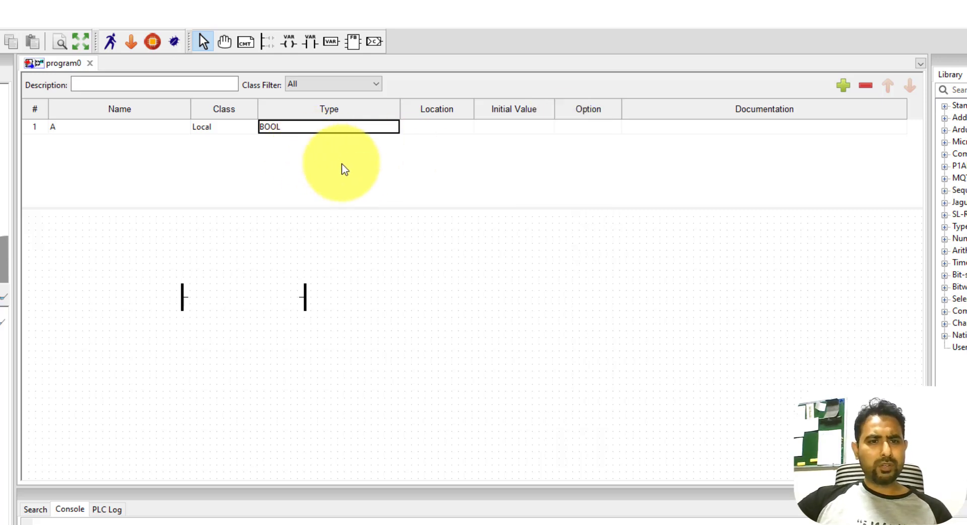
{"action": "mouse_move", "coordinate": [444, 133]}
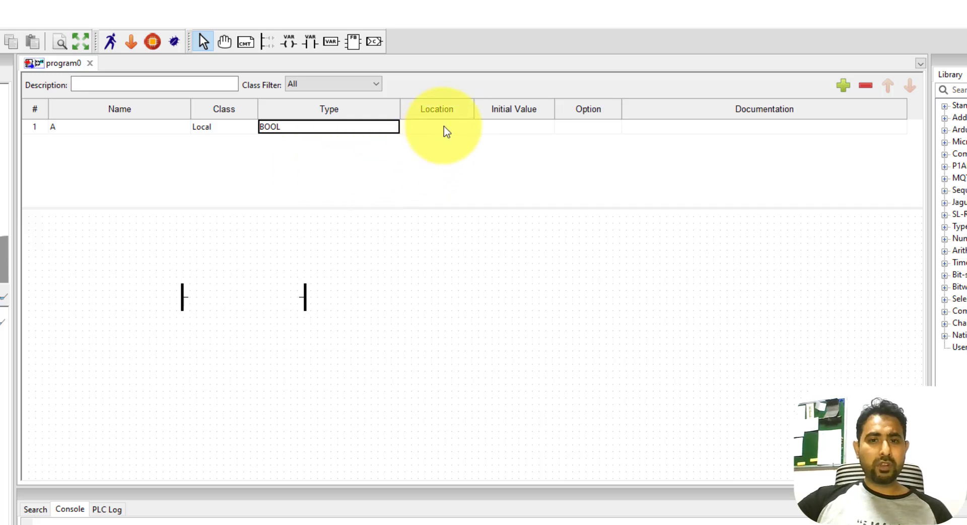
{"action": "left_click", "coordinate": [436, 127]}
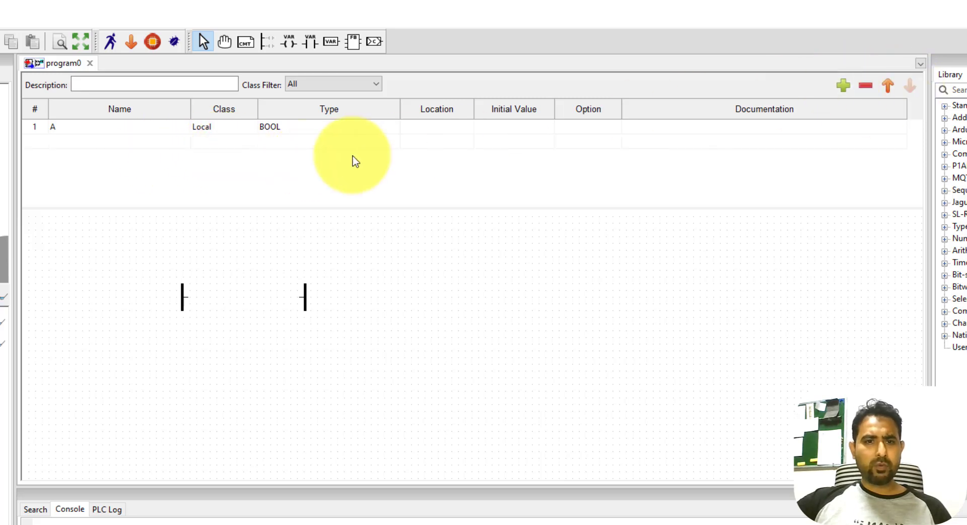
- Add two more BOOL variable rows named B and C
{"action": "left_click", "coordinate": [842, 84]}
{"action": "type", "text": "B"}
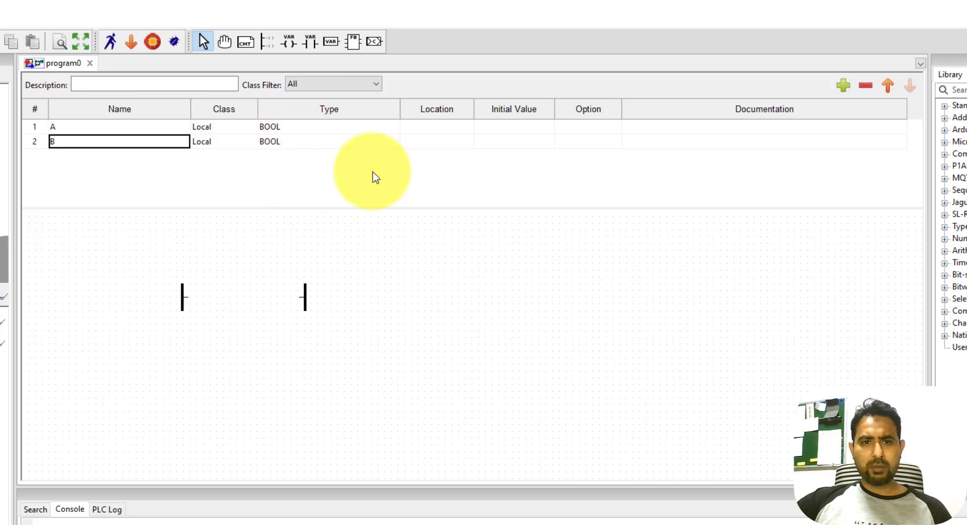
{"action": "left_click", "coordinate": [843, 86]}
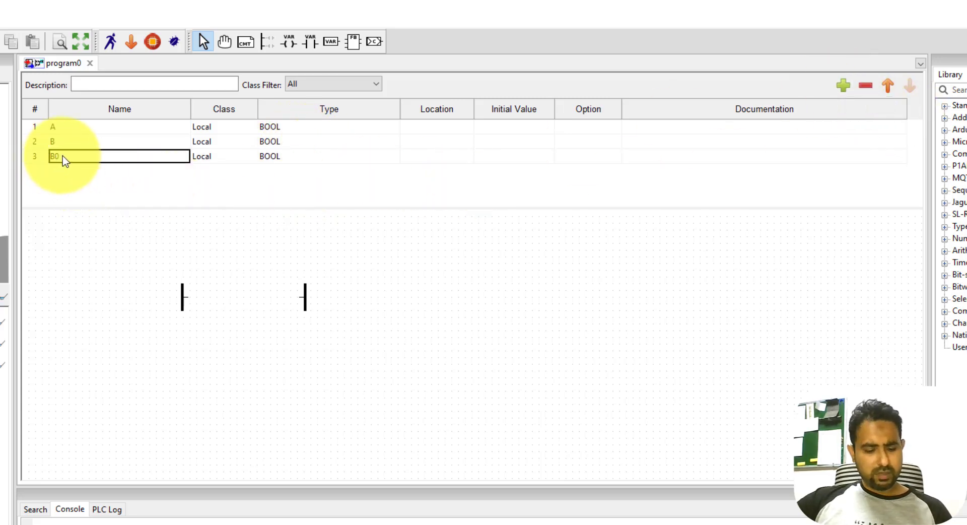
{"action": "type", "text": "C"}
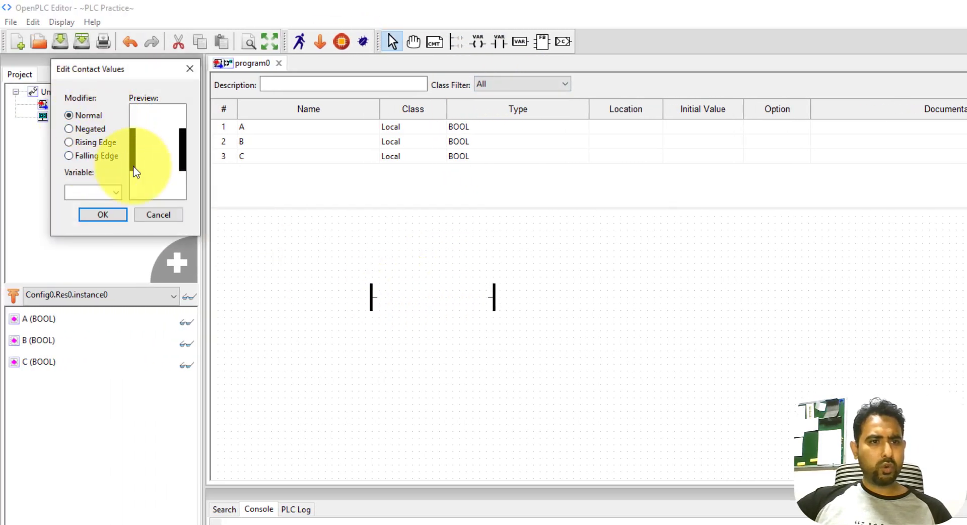
- Assign variable A to the first contact and add a second contact for B in series
{"action": "left_click", "coordinate": [115, 192]}
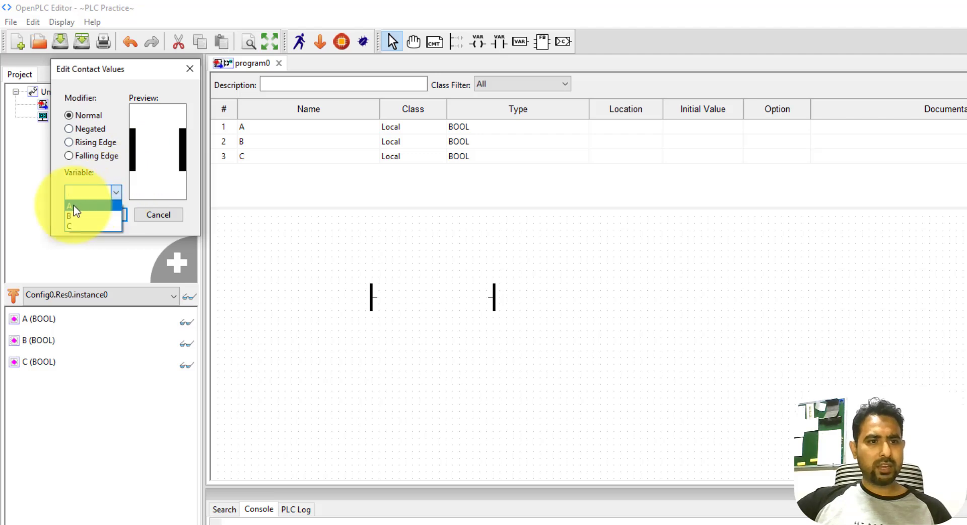
{"action": "left_click", "coordinate": [71, 206]}
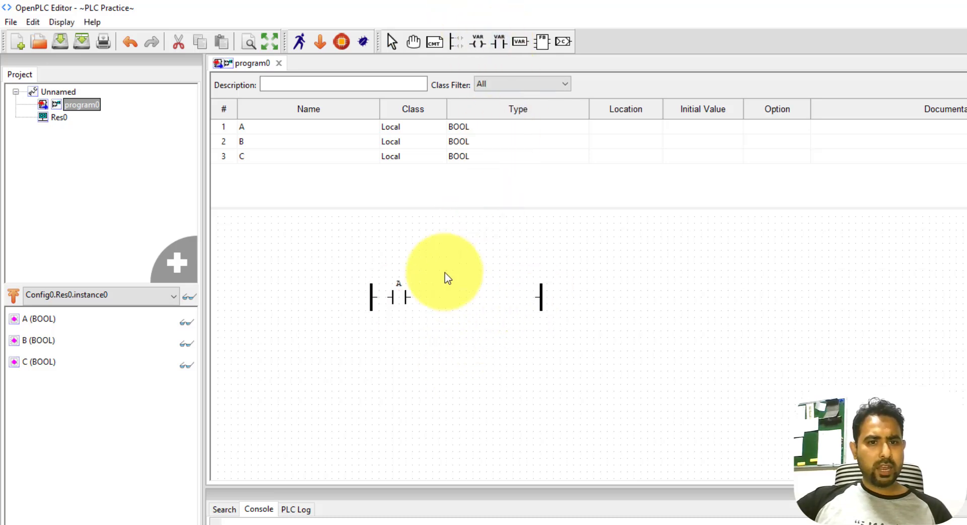
{"action": "double_click", "coordinate": [392, 298]}
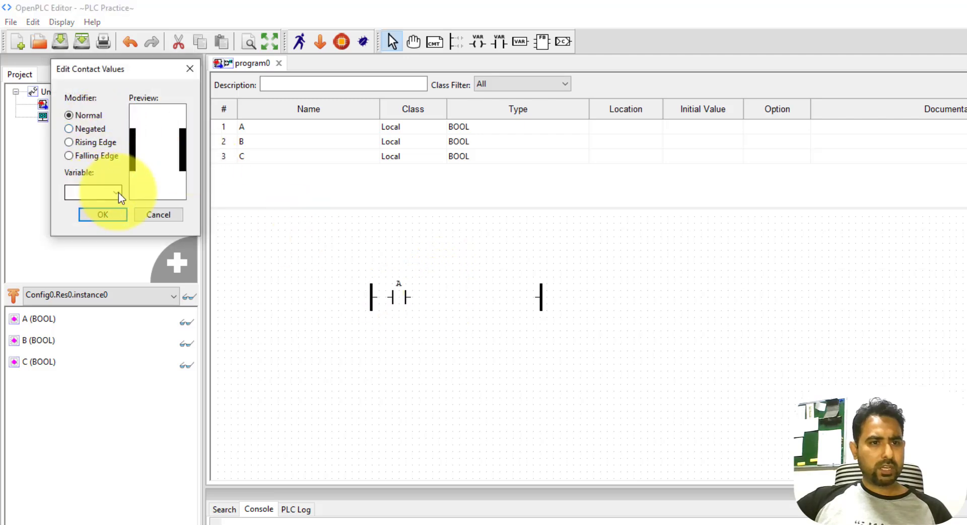
{"action": "type", "text": "B"}
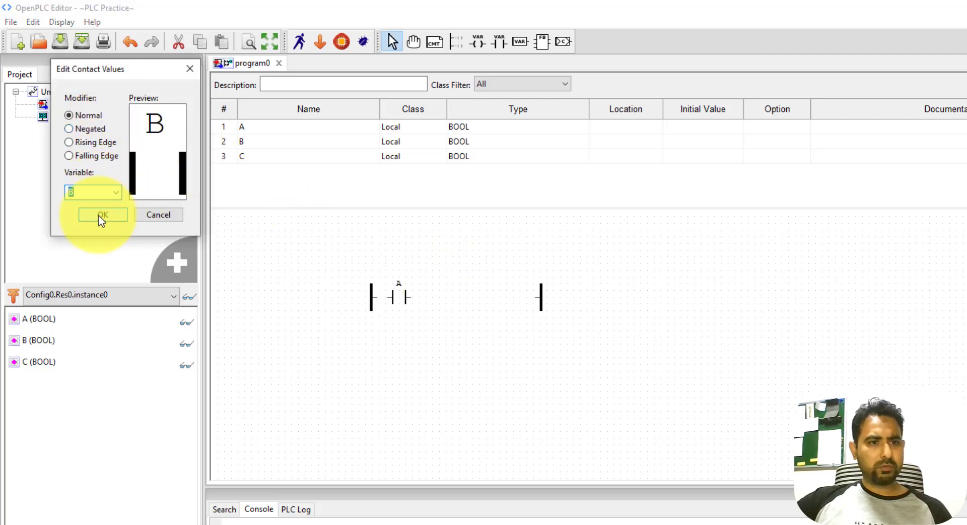
{"action": "left_click", "coordinate": [102, 213]}
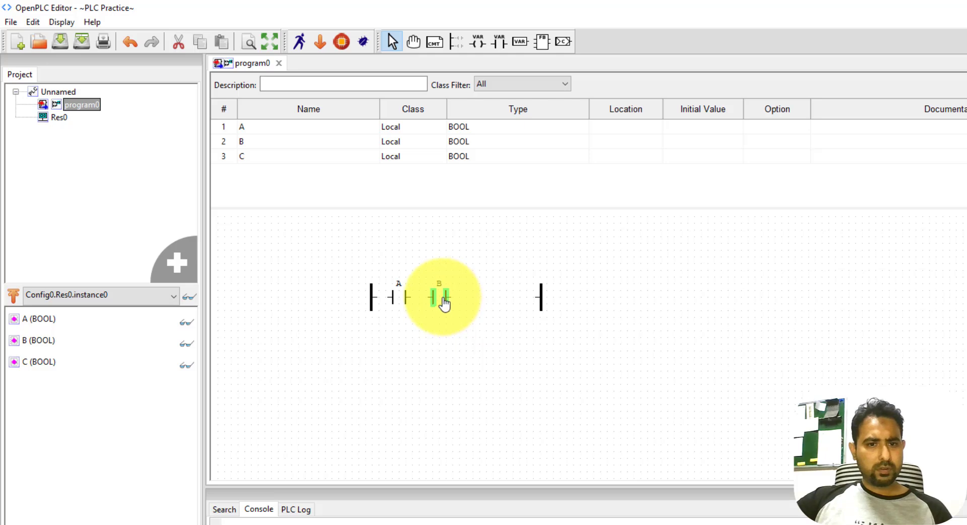
{"action": "mouse_move", "coordinate": [484, 41]}
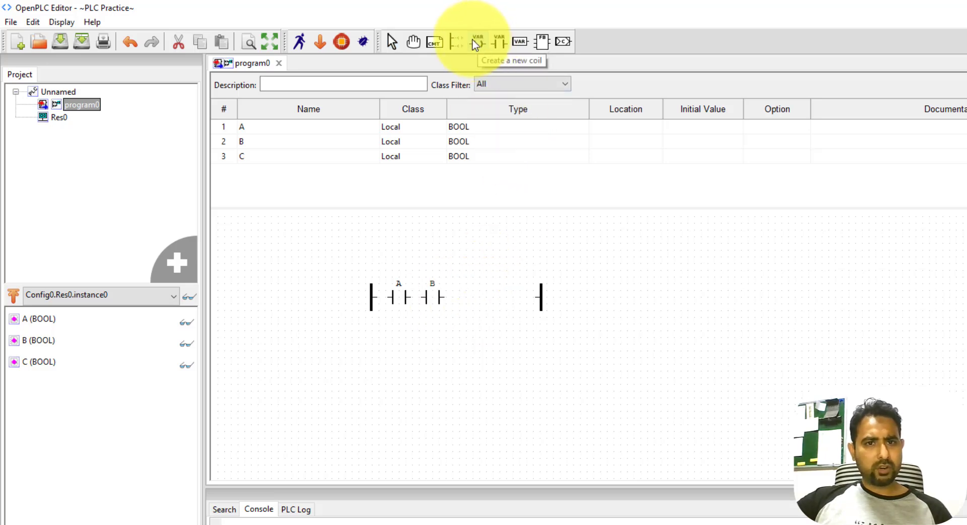
- Add a normal coil assigned to variable C after contacts A and B
{"action": "left_click", "coordinate": [476, 41]}
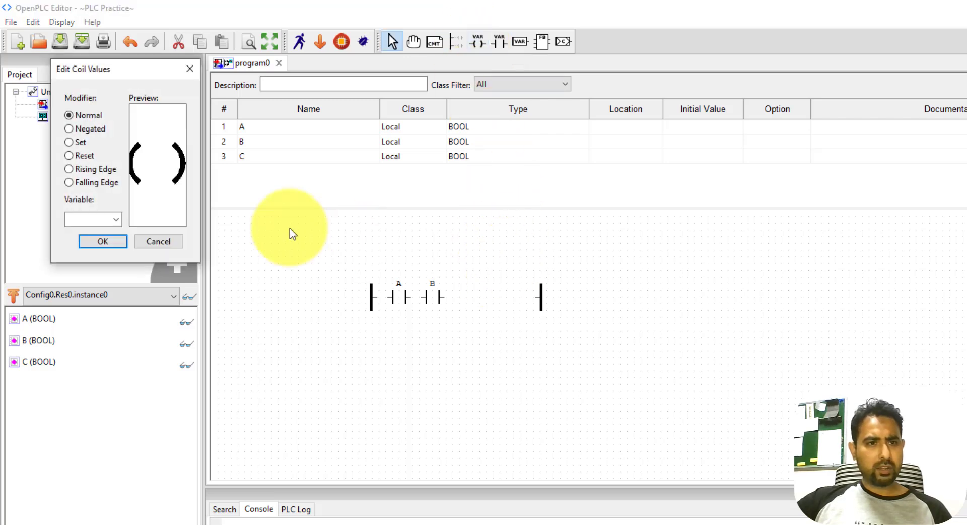
{"action": "mouse_move", "coordinate": [169, 182]}
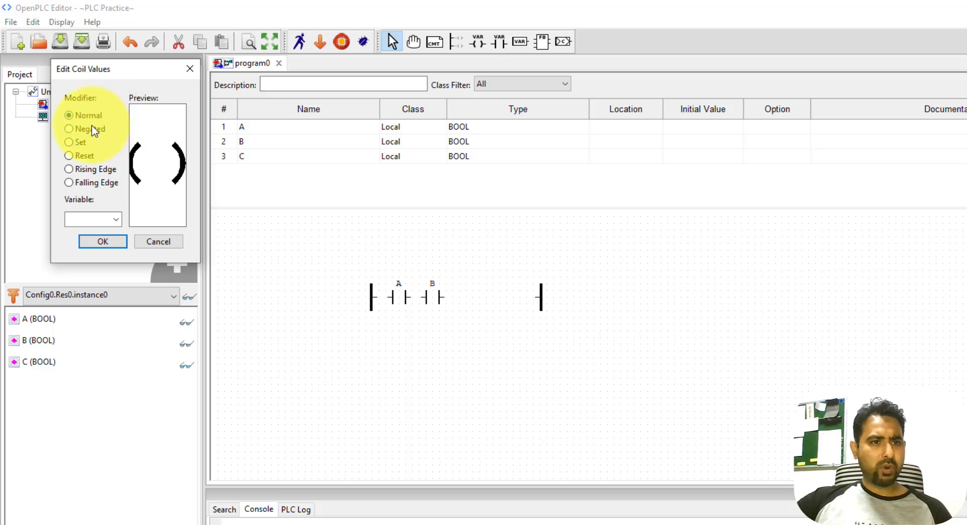
{"action": "mouse_move", "coordinate": [98, 188]}
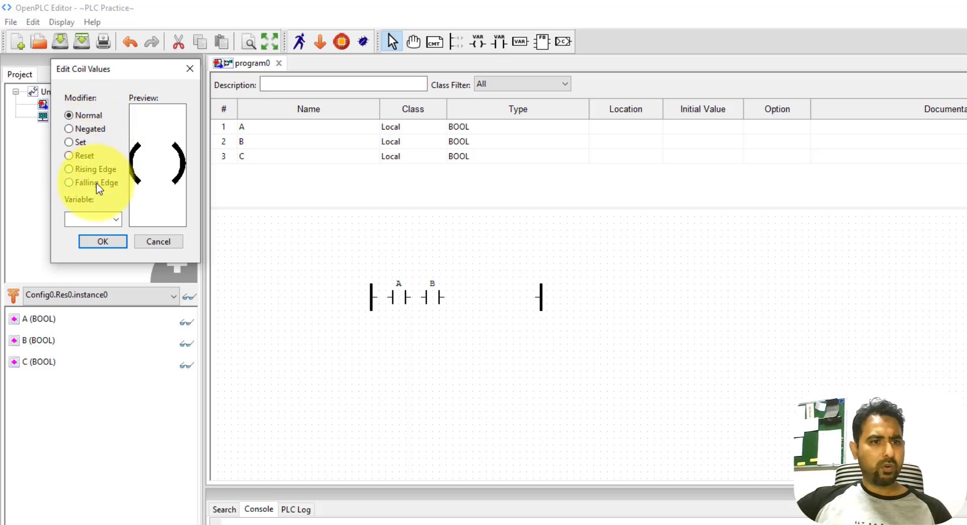
{"action": "left_click", "coordinate": [114, 219]}
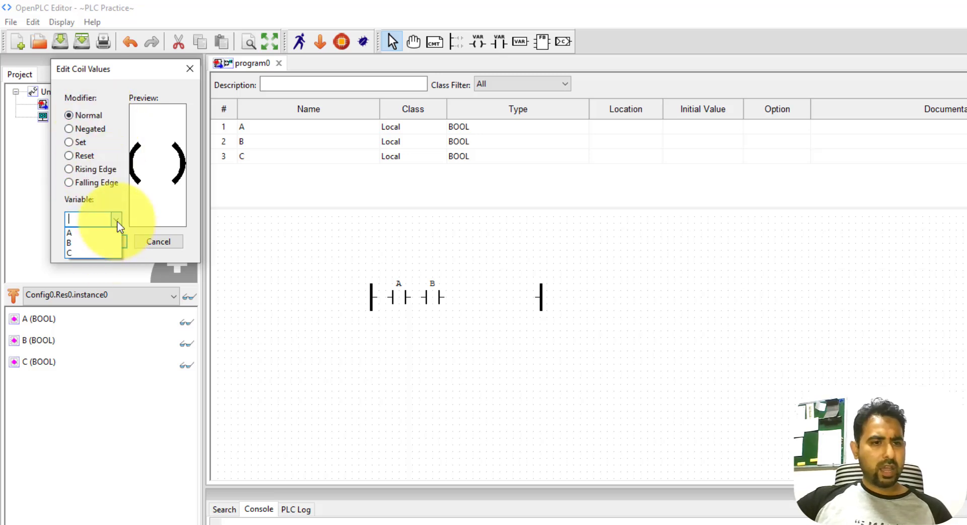
{"action": "left_click", "coordinate": [70, 252]}
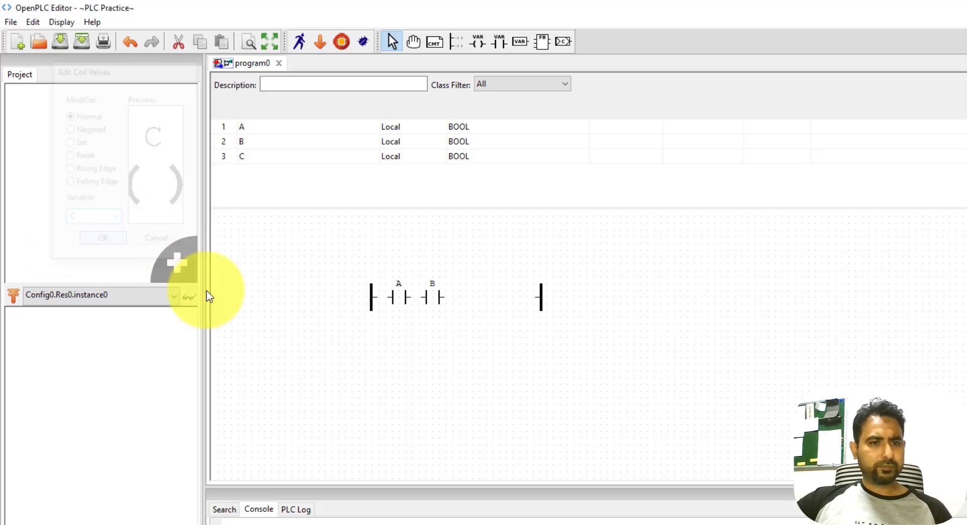
{"action": "left_click", "coordinate": [102, 238]}
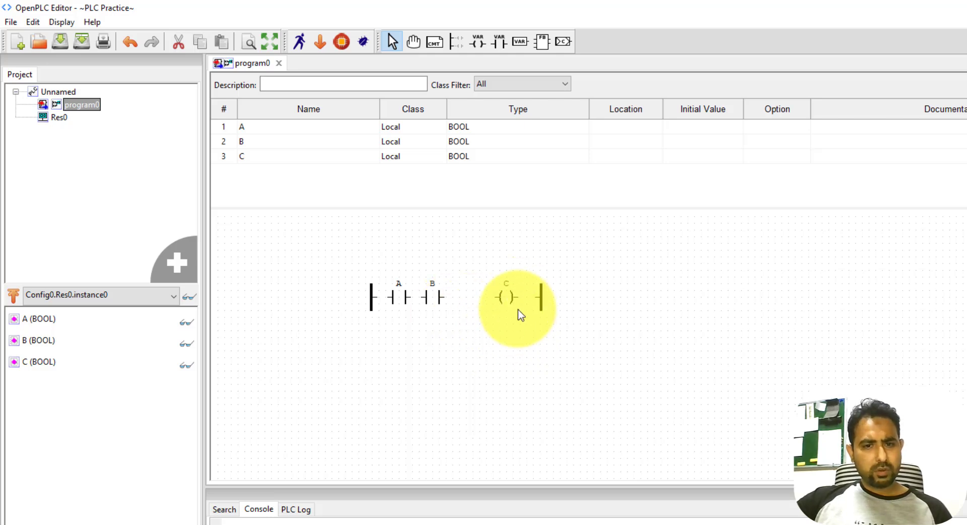
{"action": "mouse_move", "coordinate": [517, 302]}
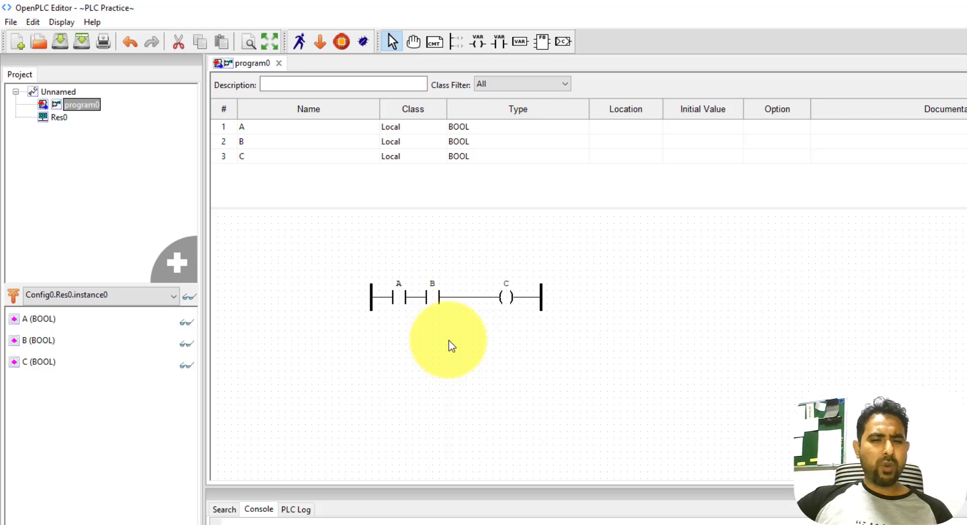
{"action": "mouse_move", "coordinate": [422, 337]}
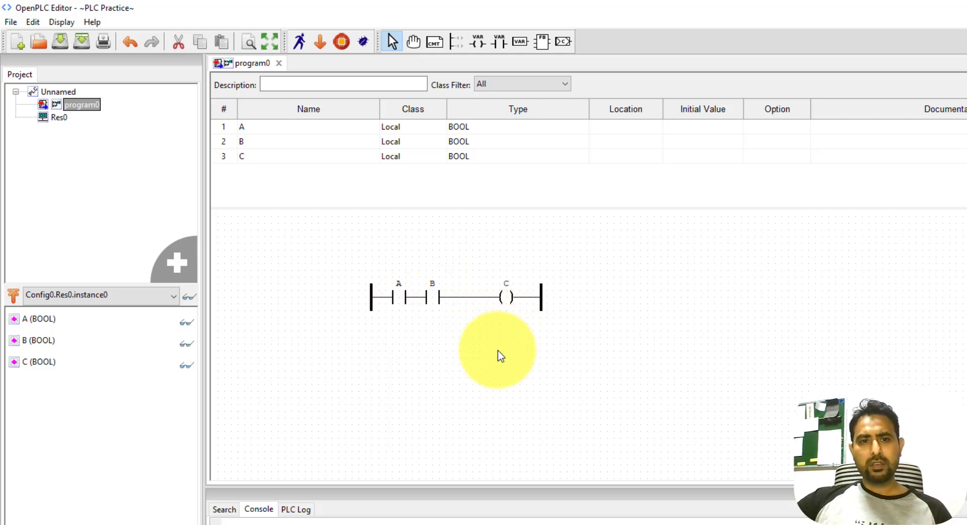
{"action": "mouse_move", "coordinate": [474, 327]}
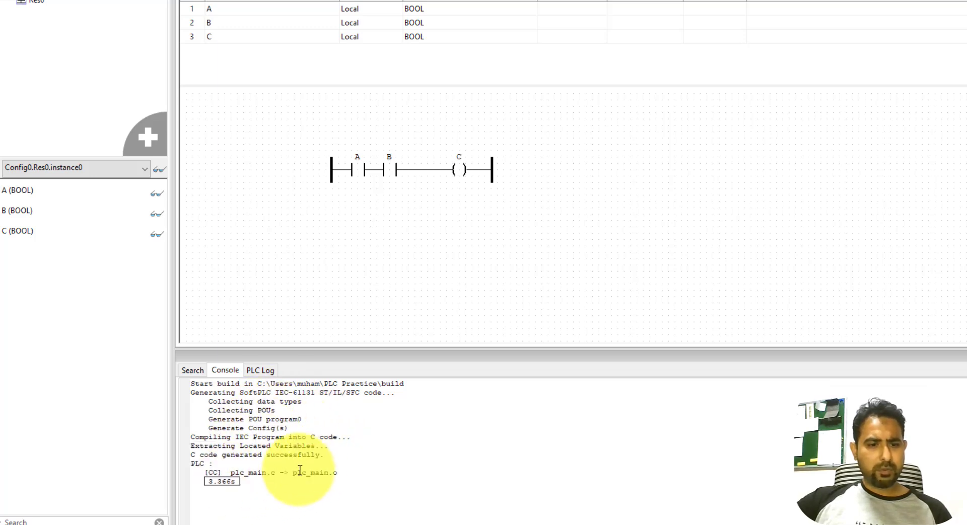
- Start the compiled program0 running in PLC simulation
{"action": "left_click", "coordinate": [260, 369]}
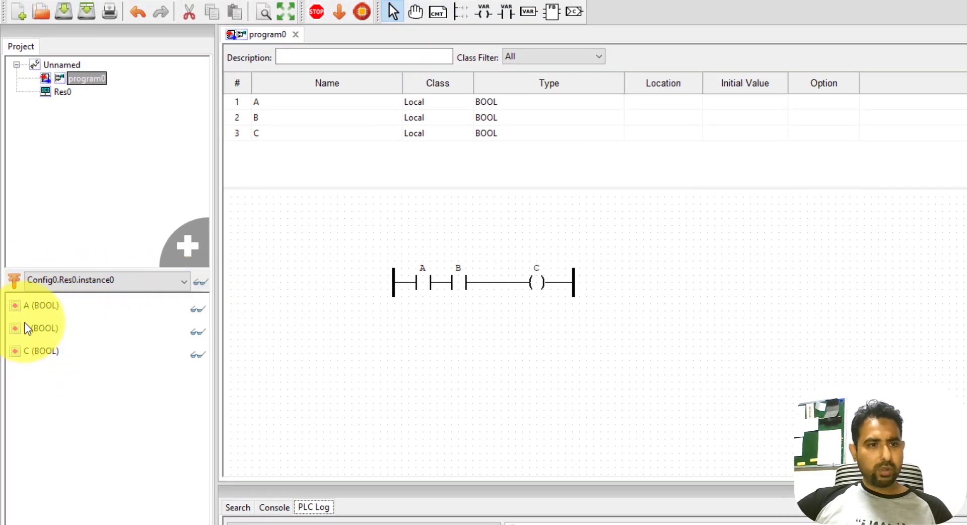
{"action": "mouse_move", "coordinate": [205, 287]}
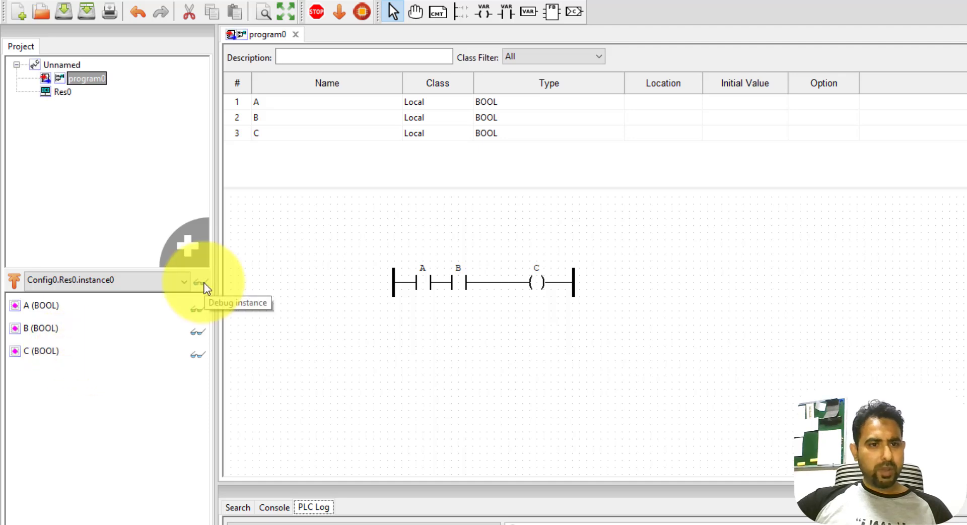
- Start a live debug view of Config0.Res0.instance0 and select contact A in it
{"action": "left_click", "coordinate": [198, 283]}
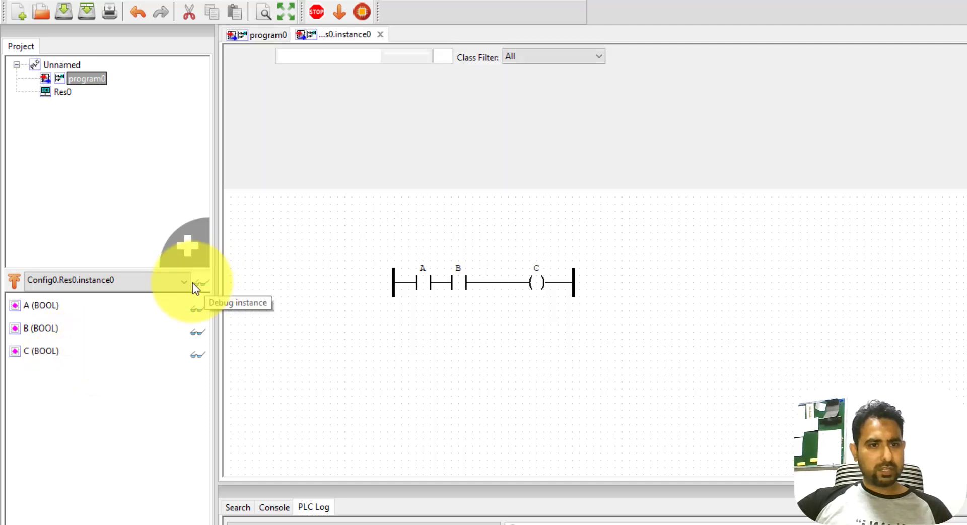
{"action": "left_click", "coordinate": [200, 284]}
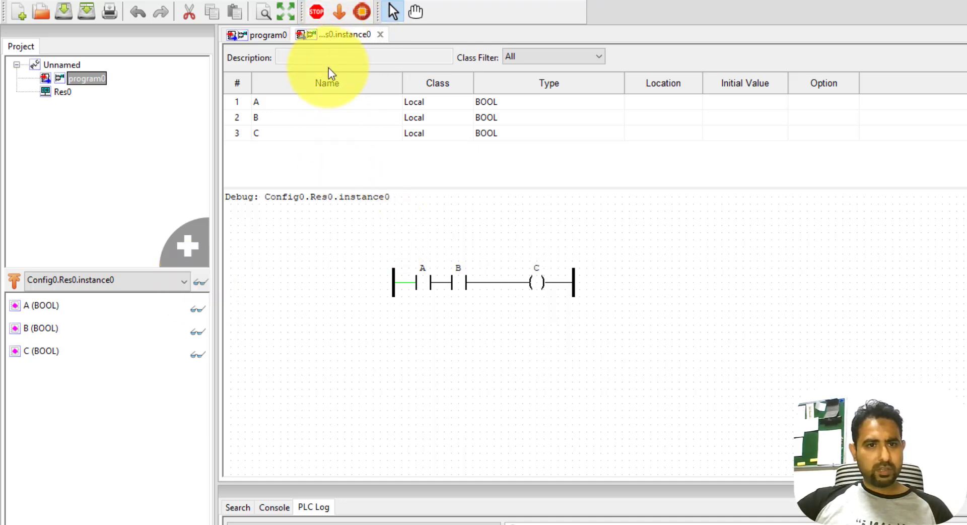
{"action": "mouse_move", "coordinate": [389, 204]}
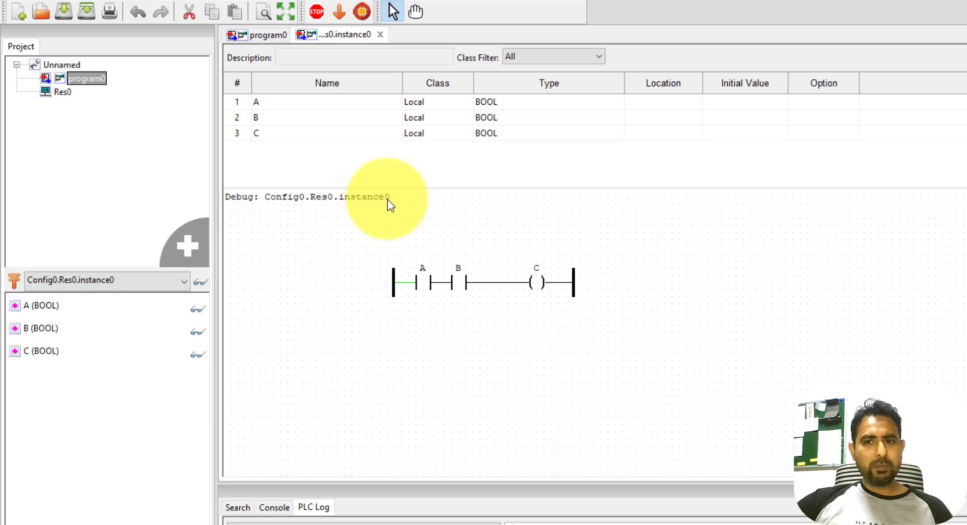
{"action": "mouse_move", "coordinate": [549, 213]}
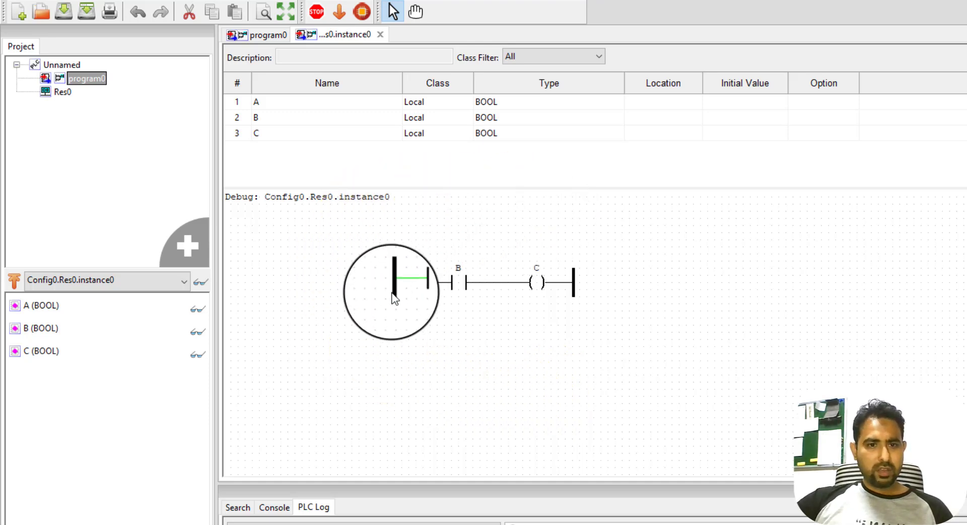
{"action": "left_click", "coordinate": [395, 282]}
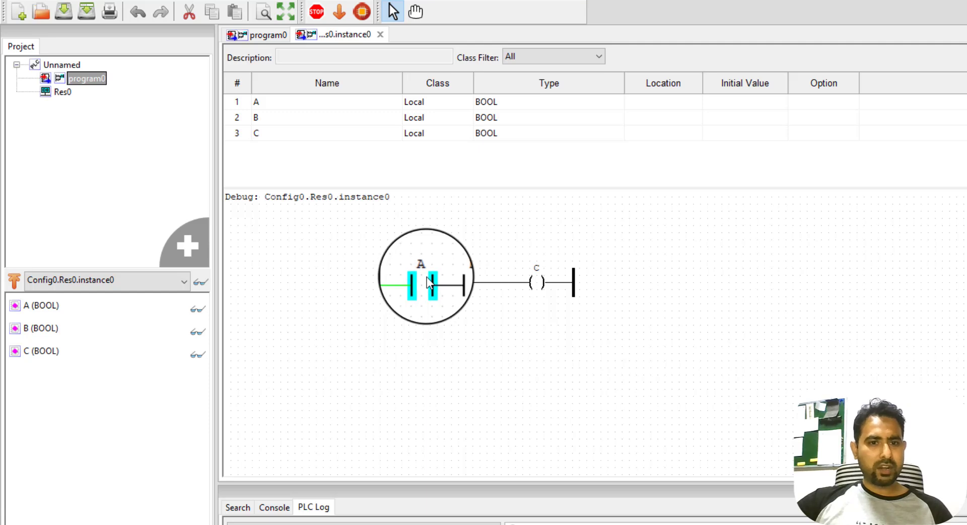
- Force variable A to True, then bring up the forcing menu for contact B
{"action": "right_click", "coordinate": [450, 287]}
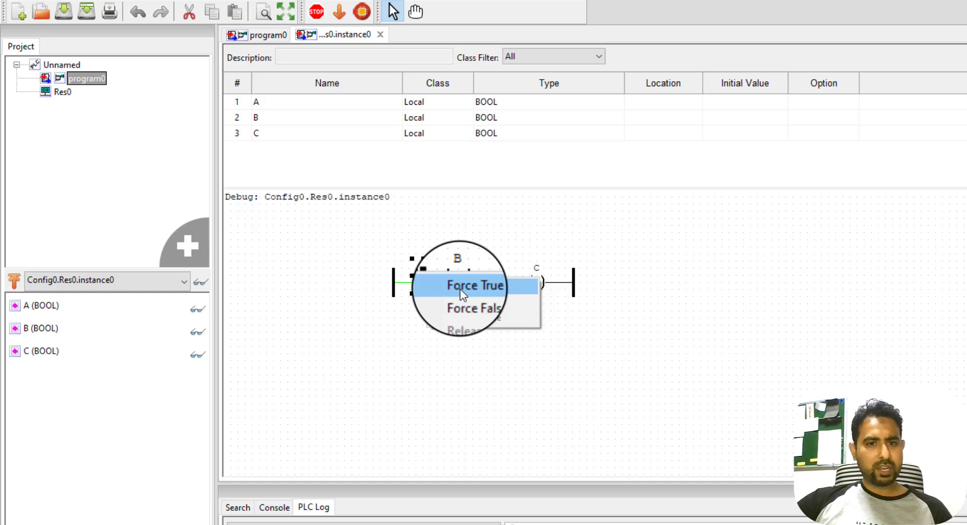
{"action": "left_click", "coordinate": [474, 285]}
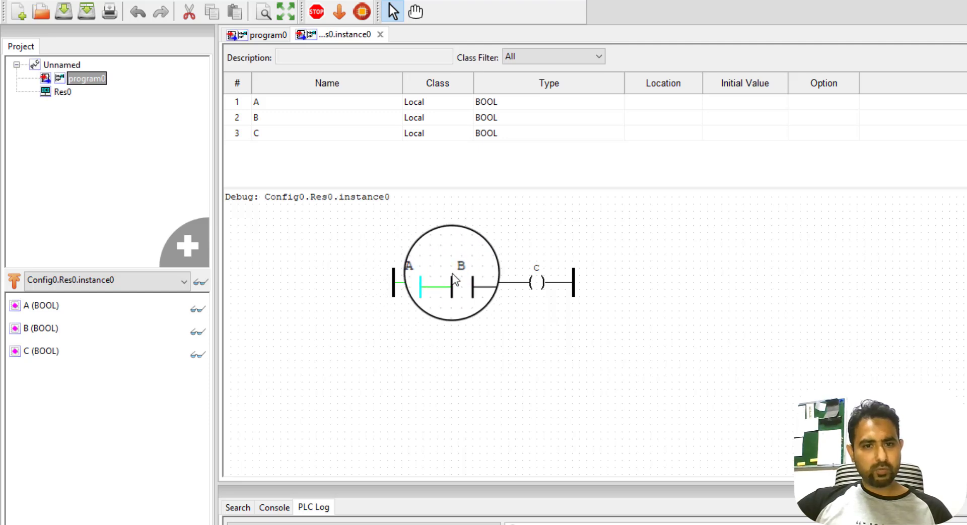
{"action": "right_click", "coordinate": [450, 282]}
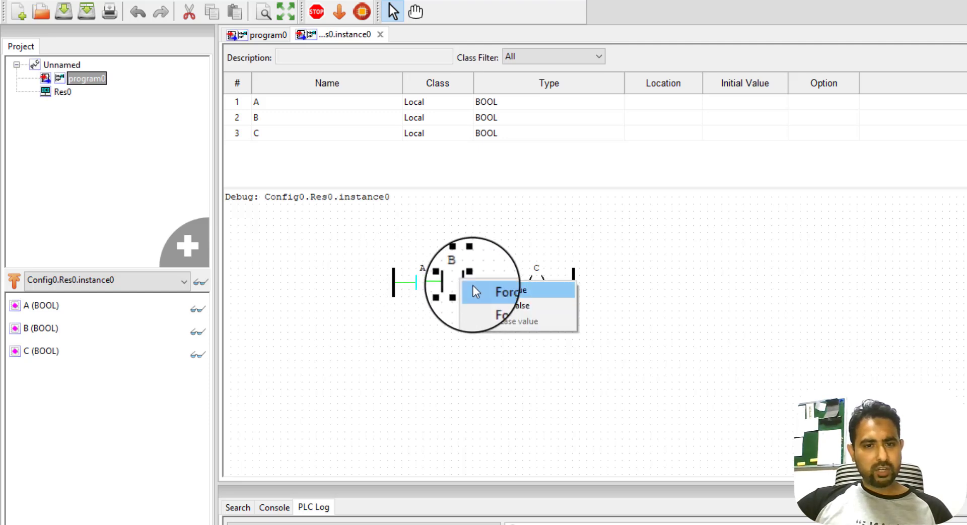